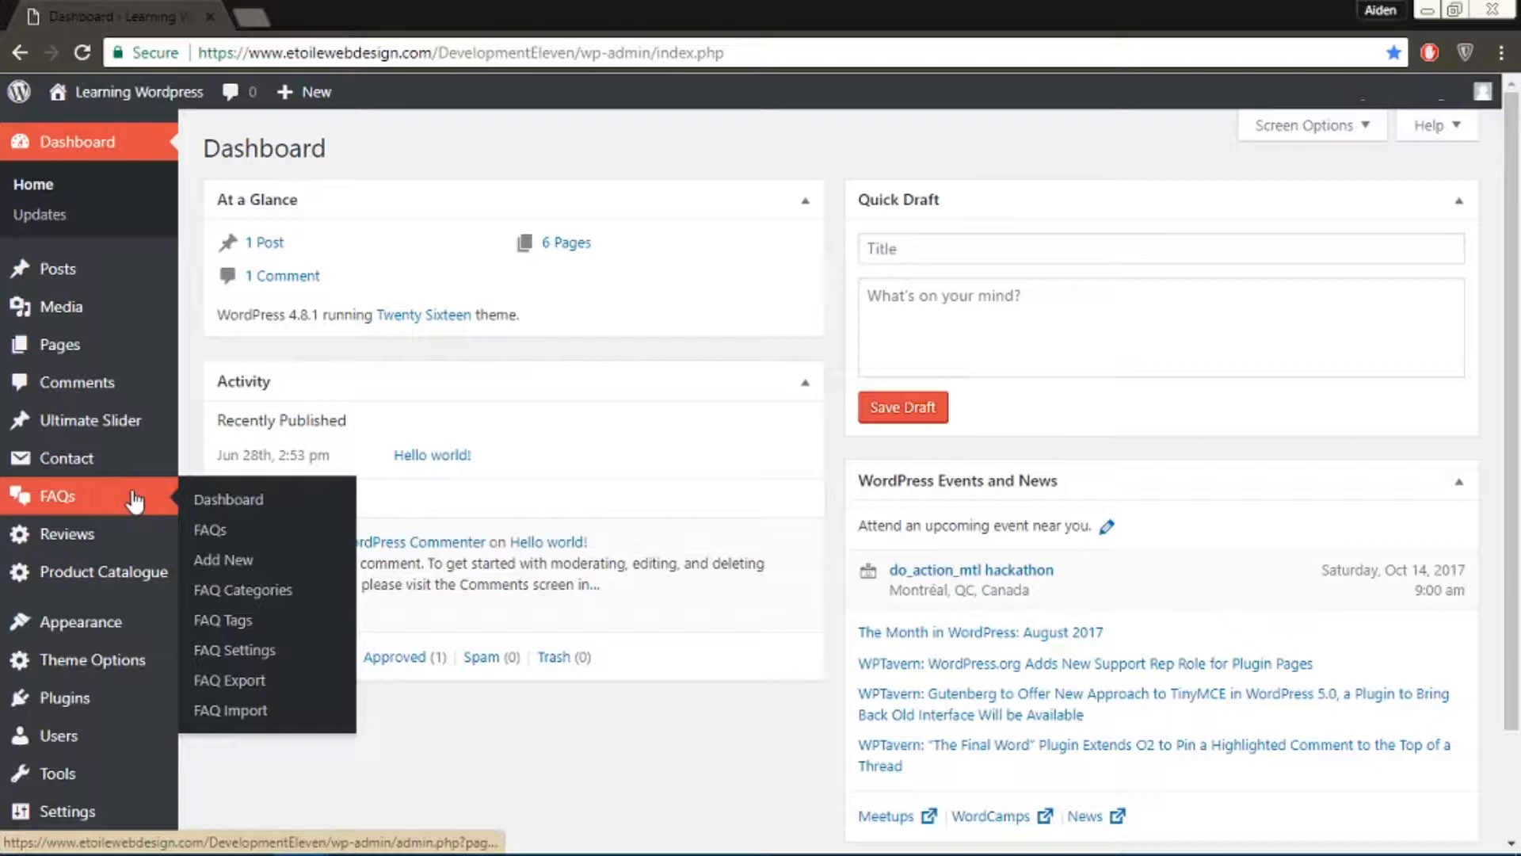
Step: Go to the FAQ Categories management page from the FAQs menu
{"action": "left_click", "coordinate": [228, 499]}
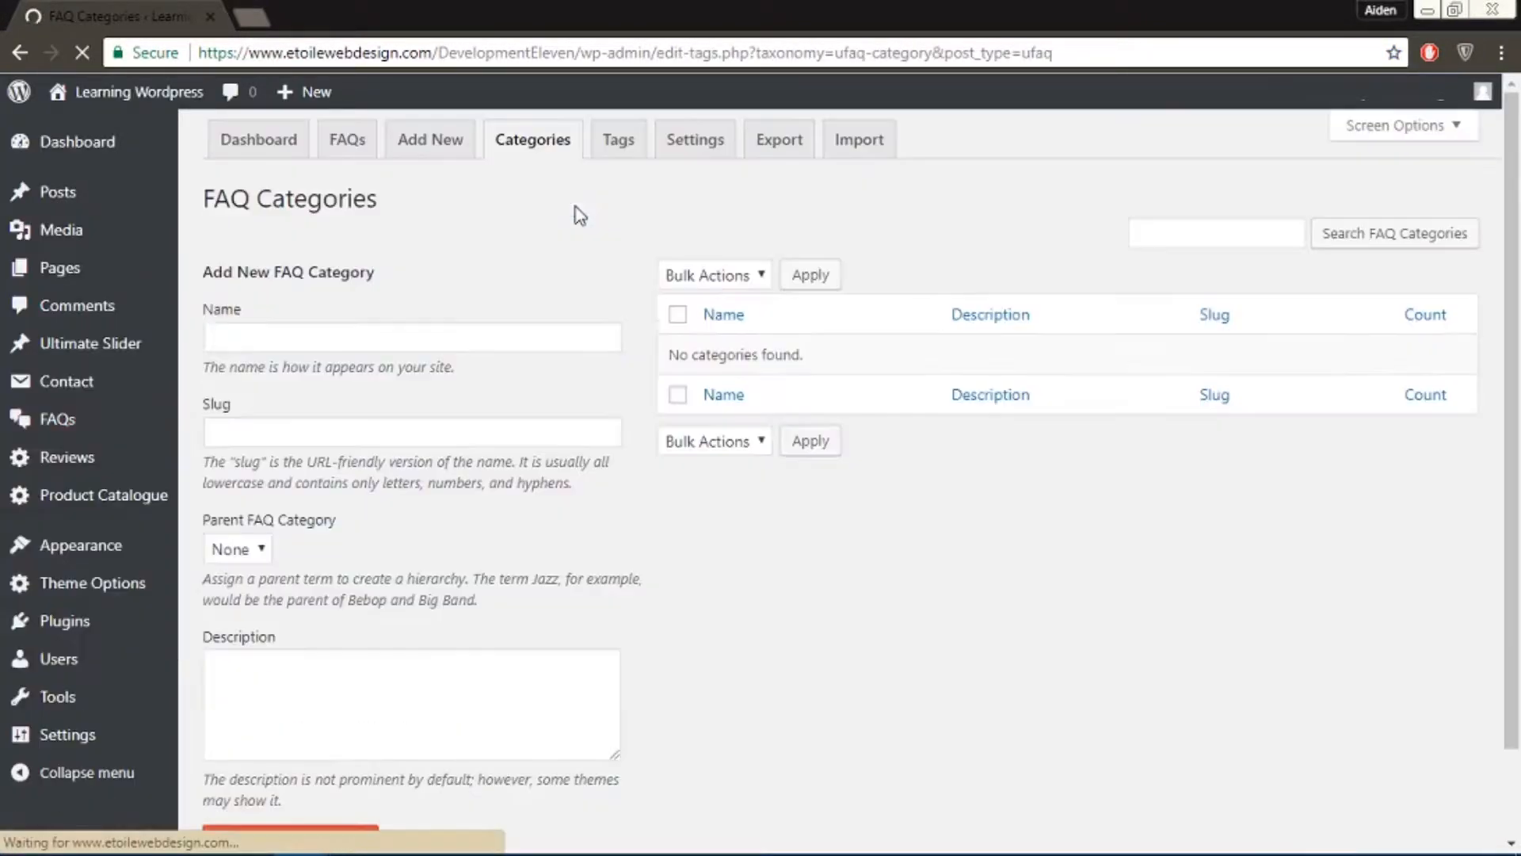
Step: Add a FAQ category named Services with slug services, then begin a new FAQ entry
{"action": "type", "text": "s"}
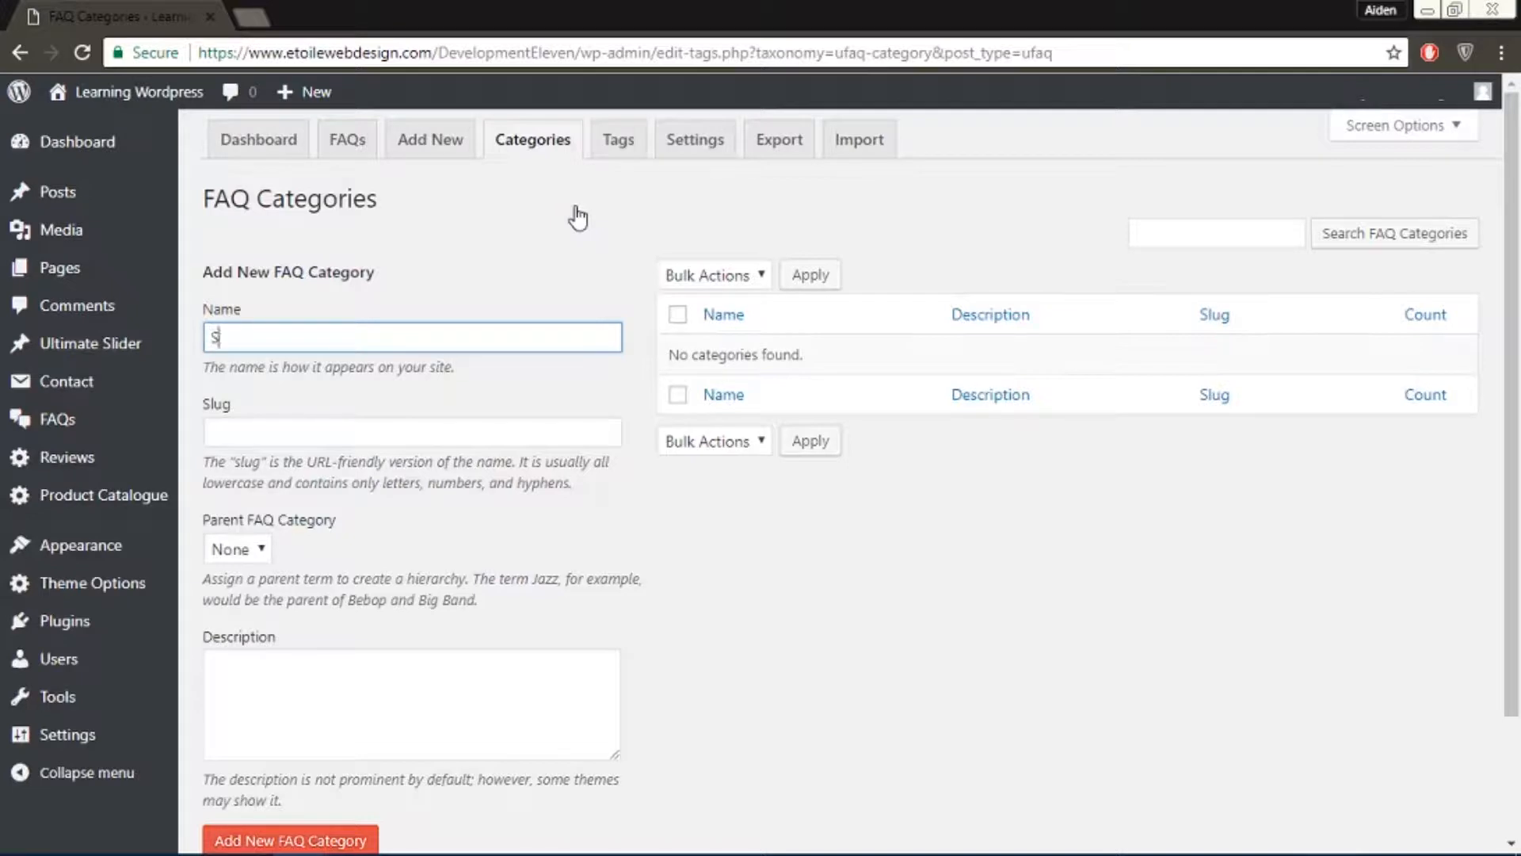
{"action": "type", "text": "ervices"}
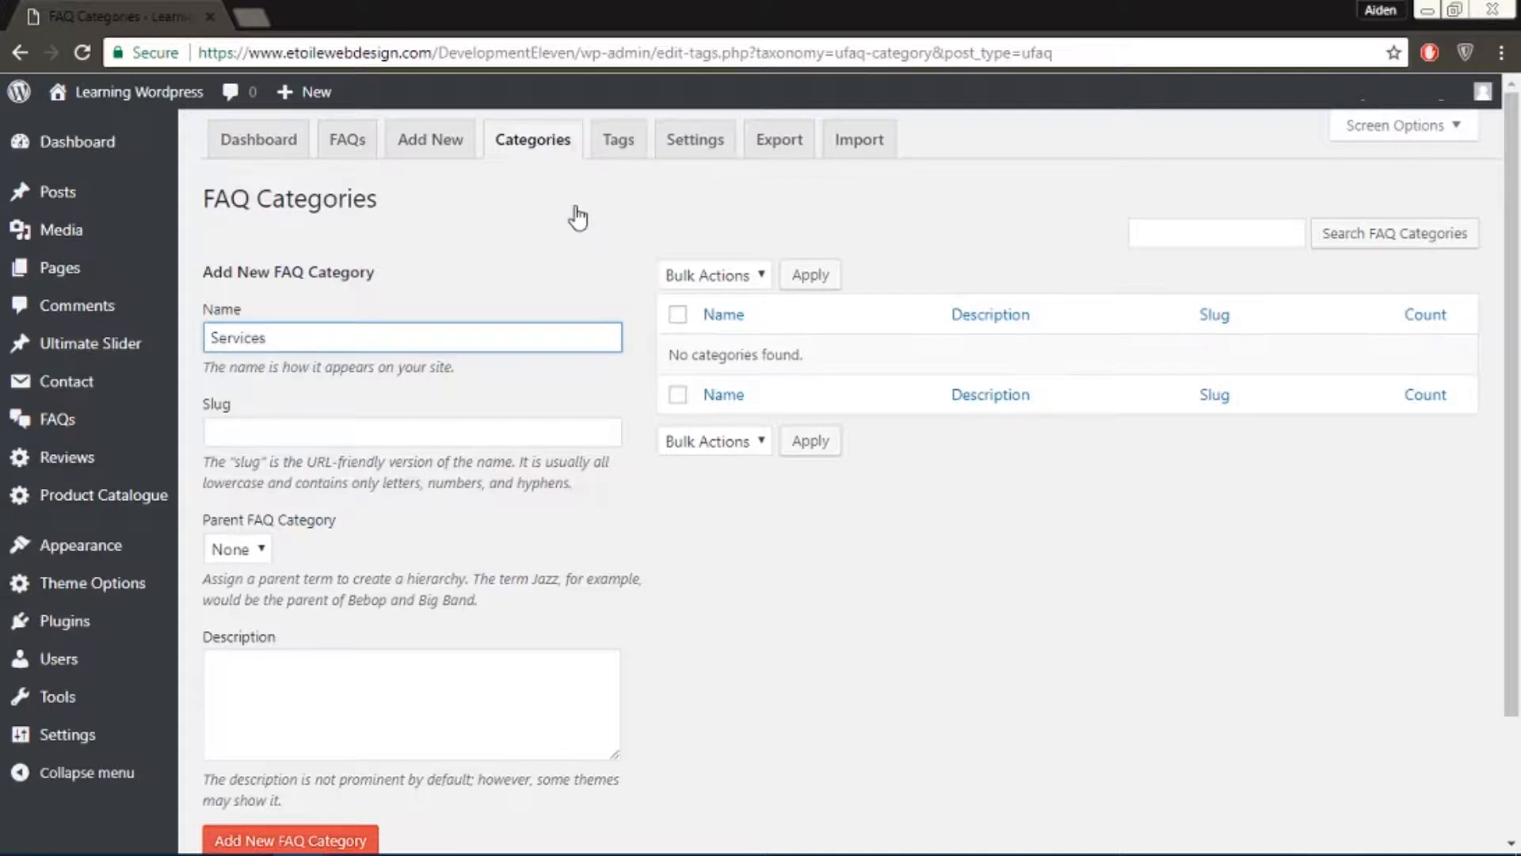
{"action": "type", "text": "s"}
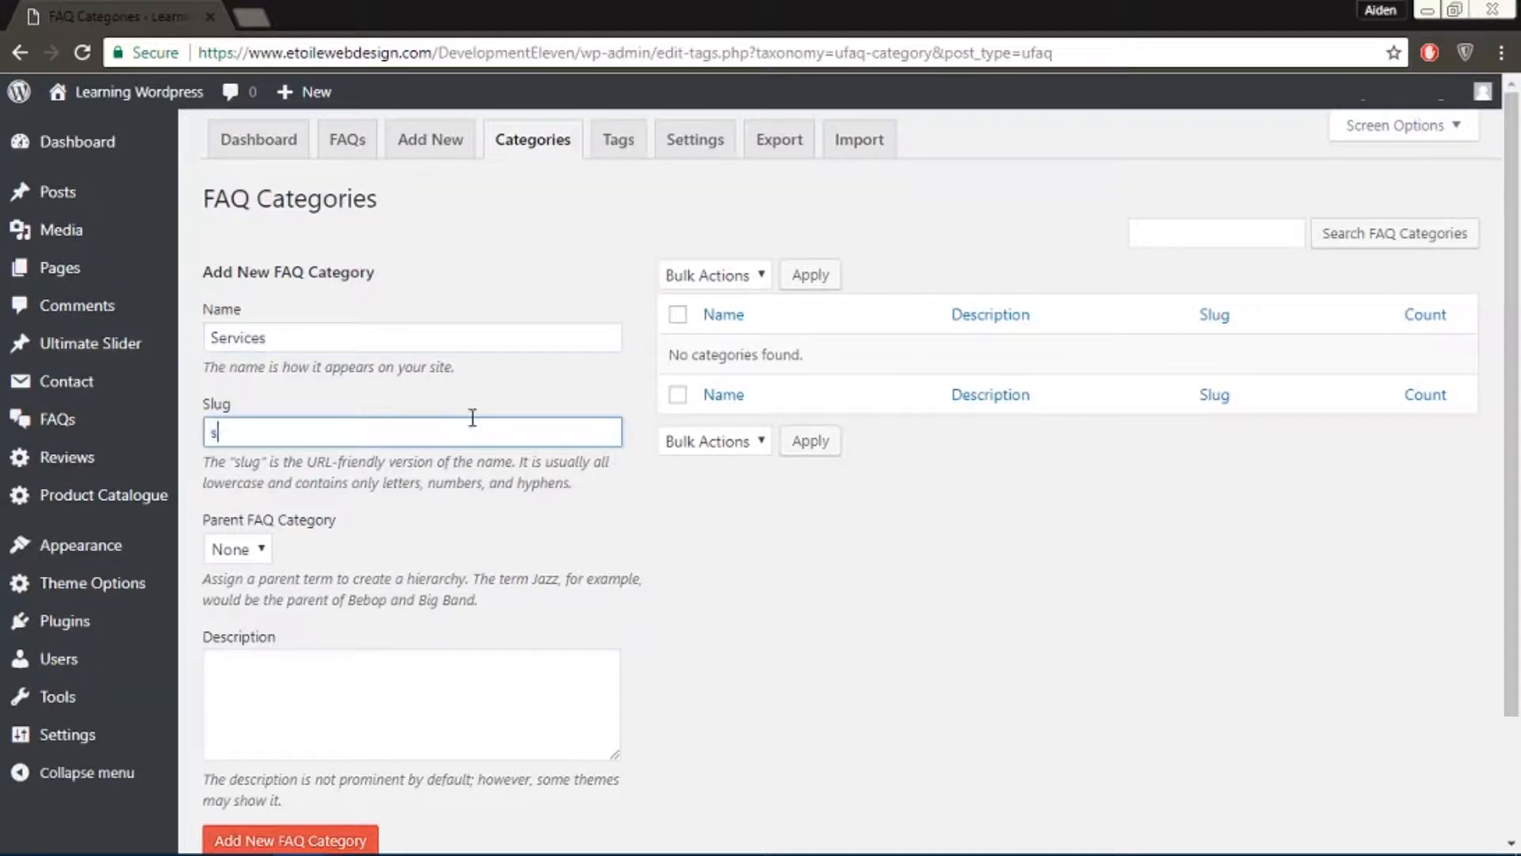
{"action": "type", "text": "ervices"}
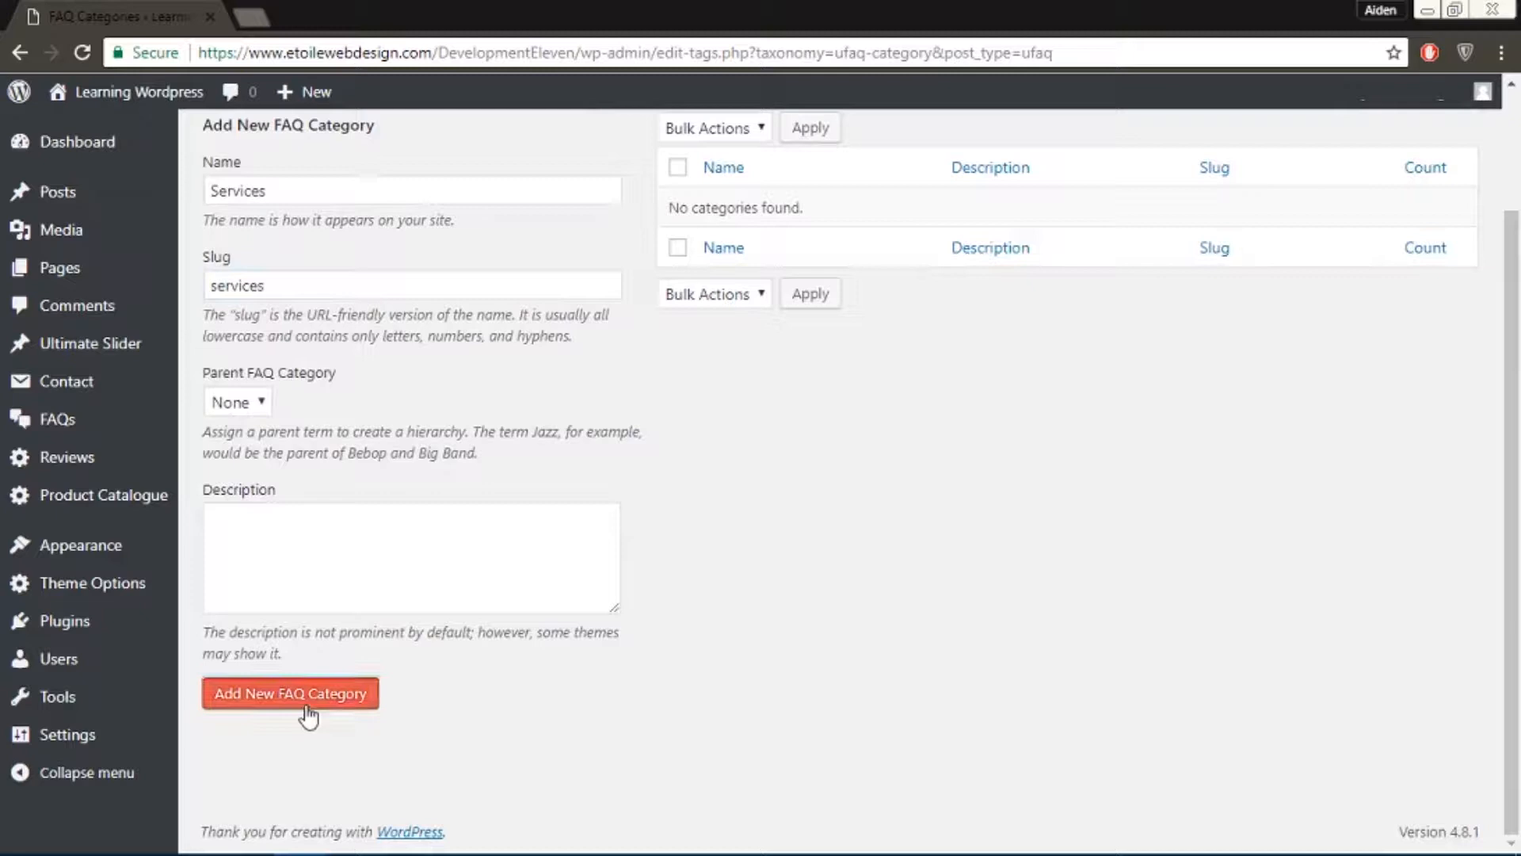
{"action": "left_click", "coordinate": [290, 693]}
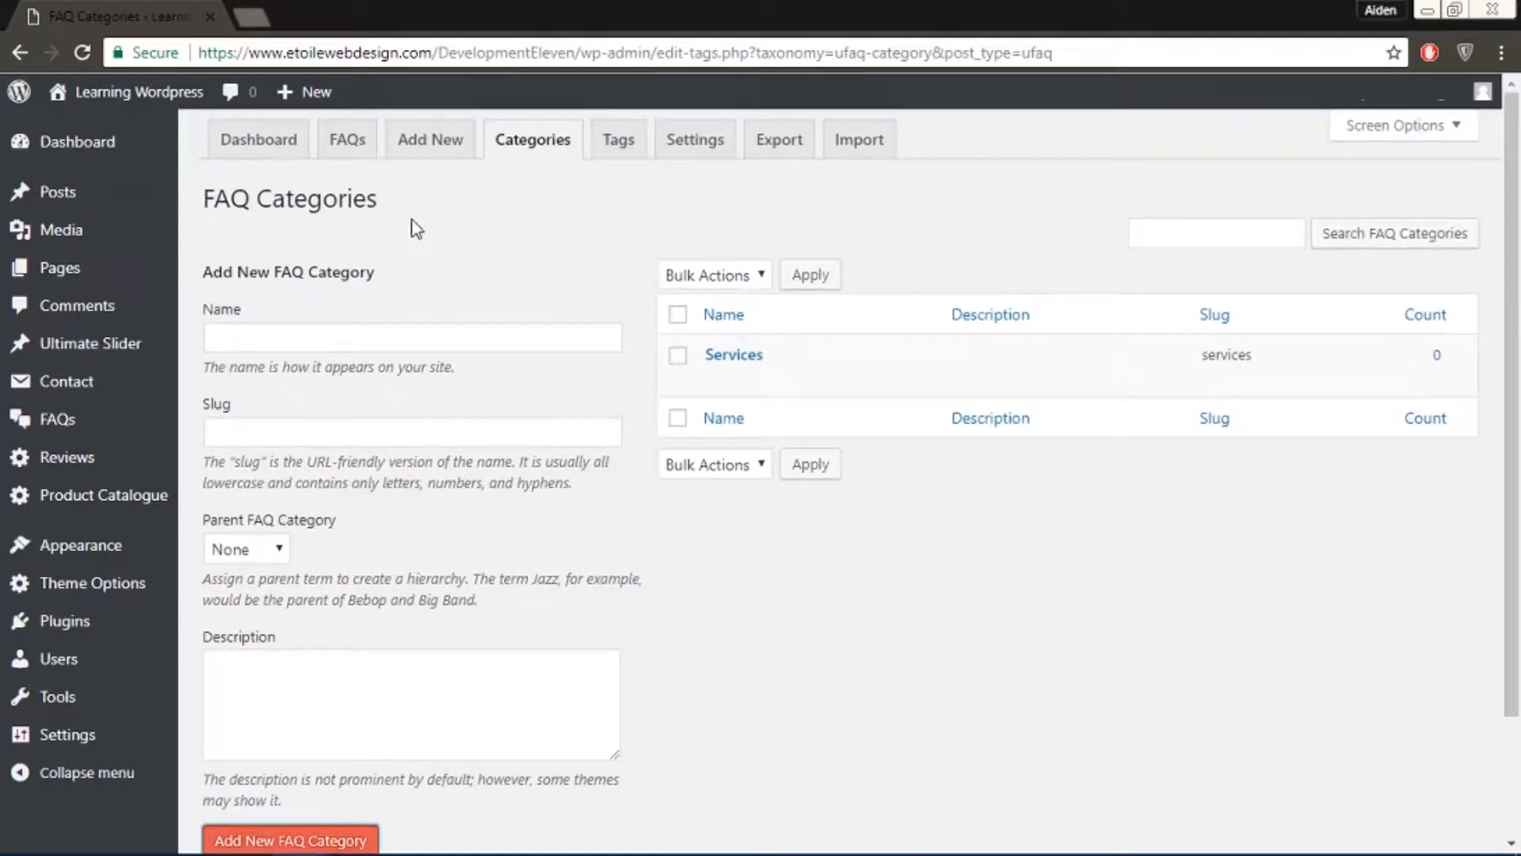
{"action": "left_click", "coordinate": [431, 139]}
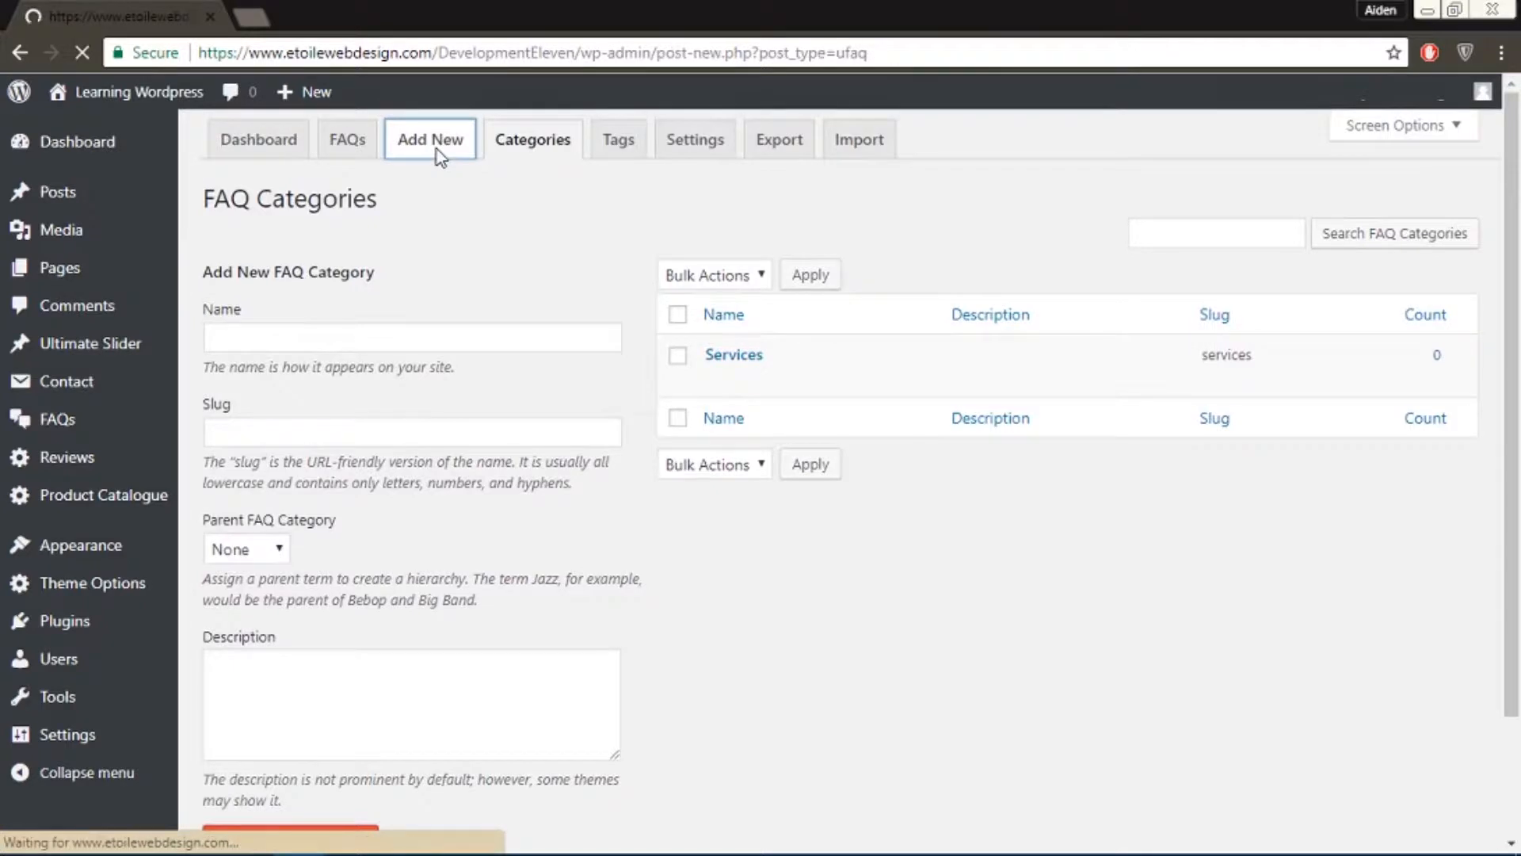
Step: Title the new FAQ 'Video Editing' and insert the video-editing image after its lorem ipsum text
{"action": "left_click", "coordinate": [430, 140]}
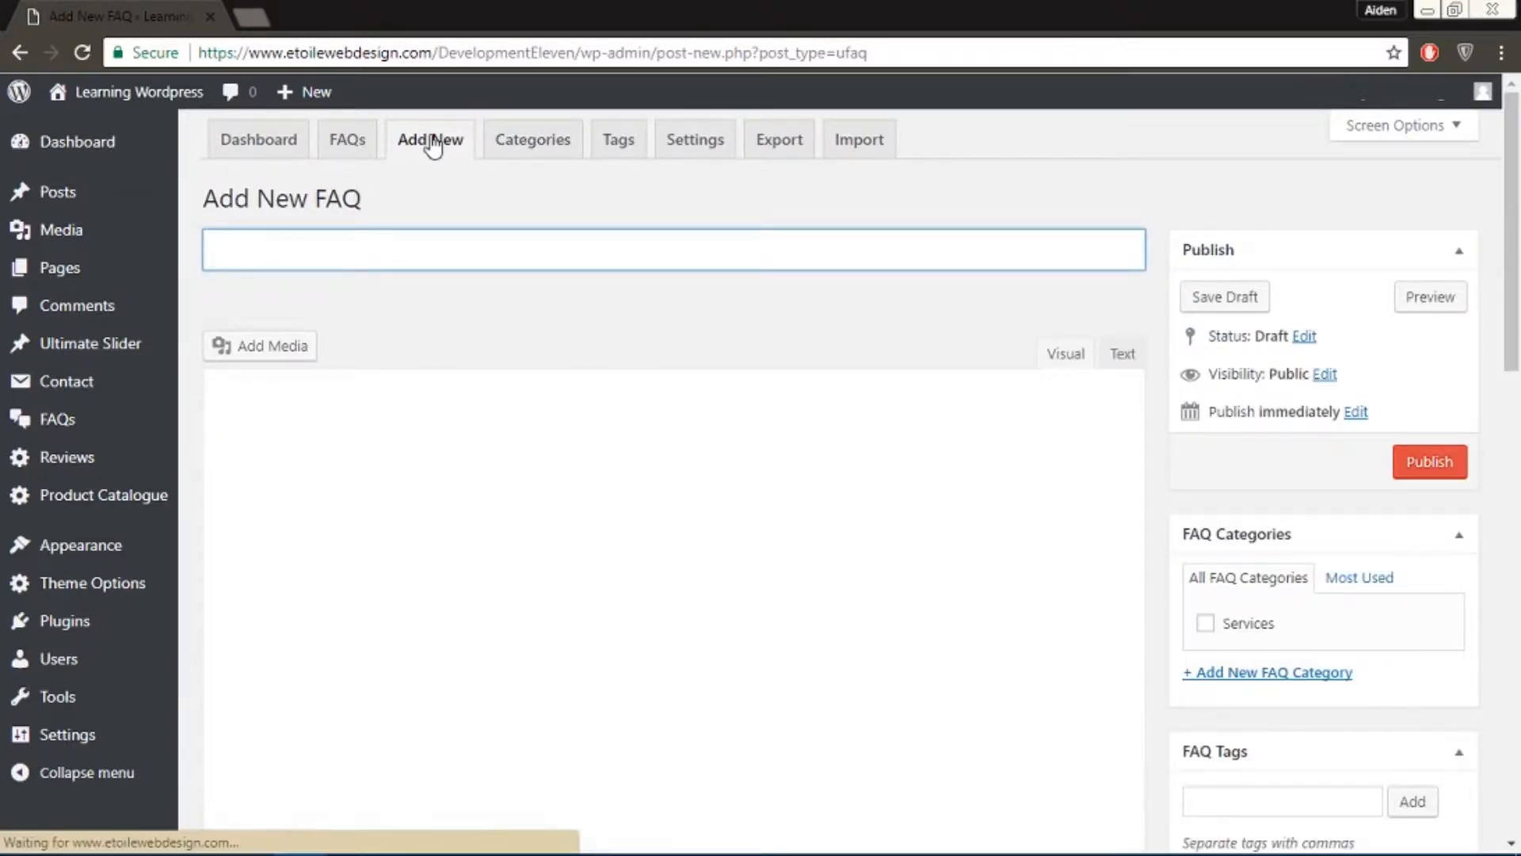
{"action": "type", "text": "Video Edi"}
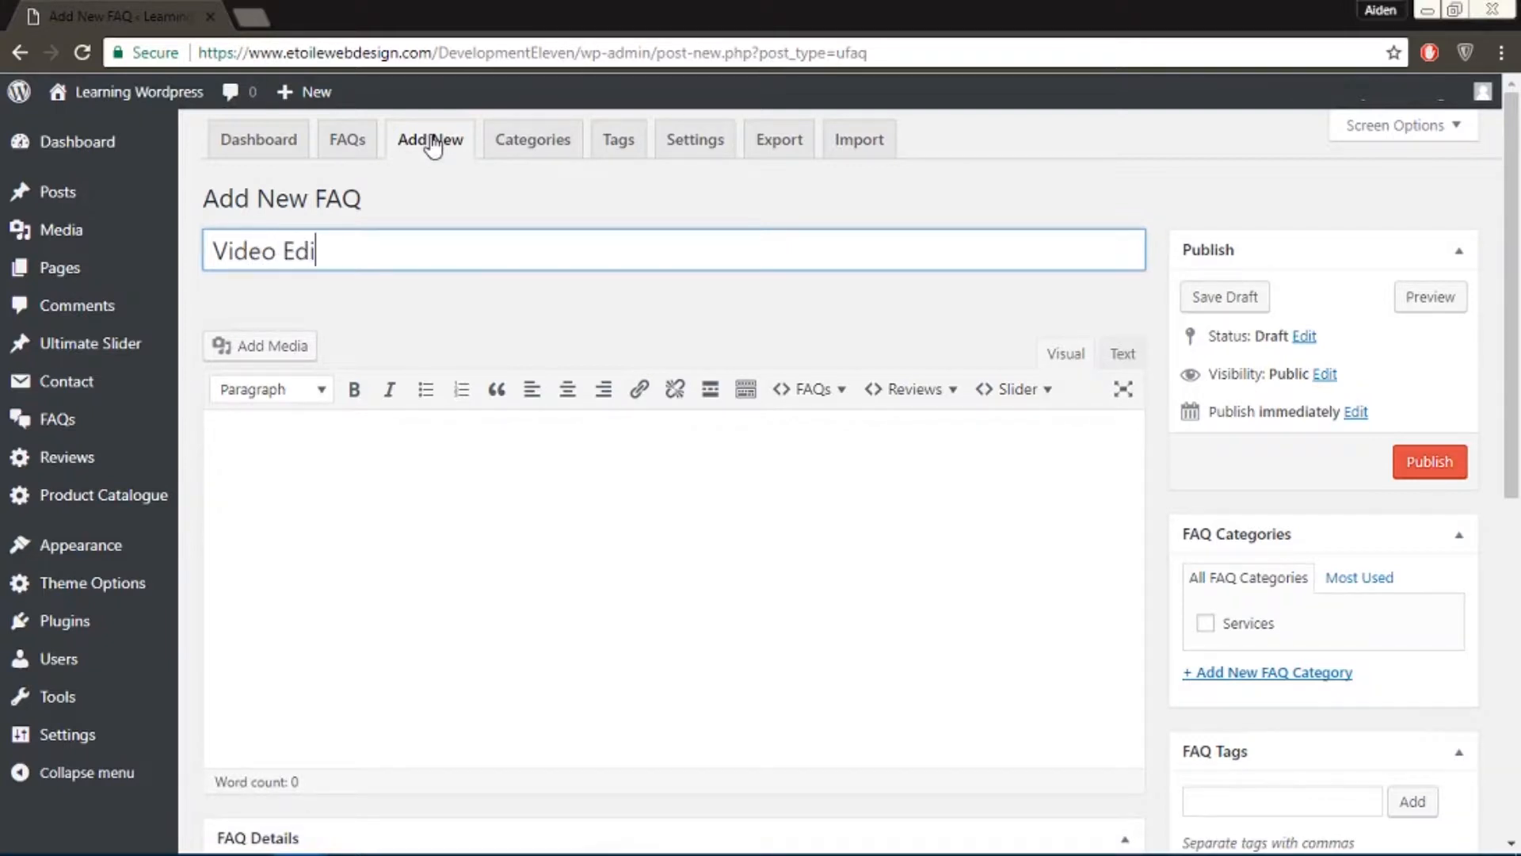
{"action": "type", "text": "ting"}
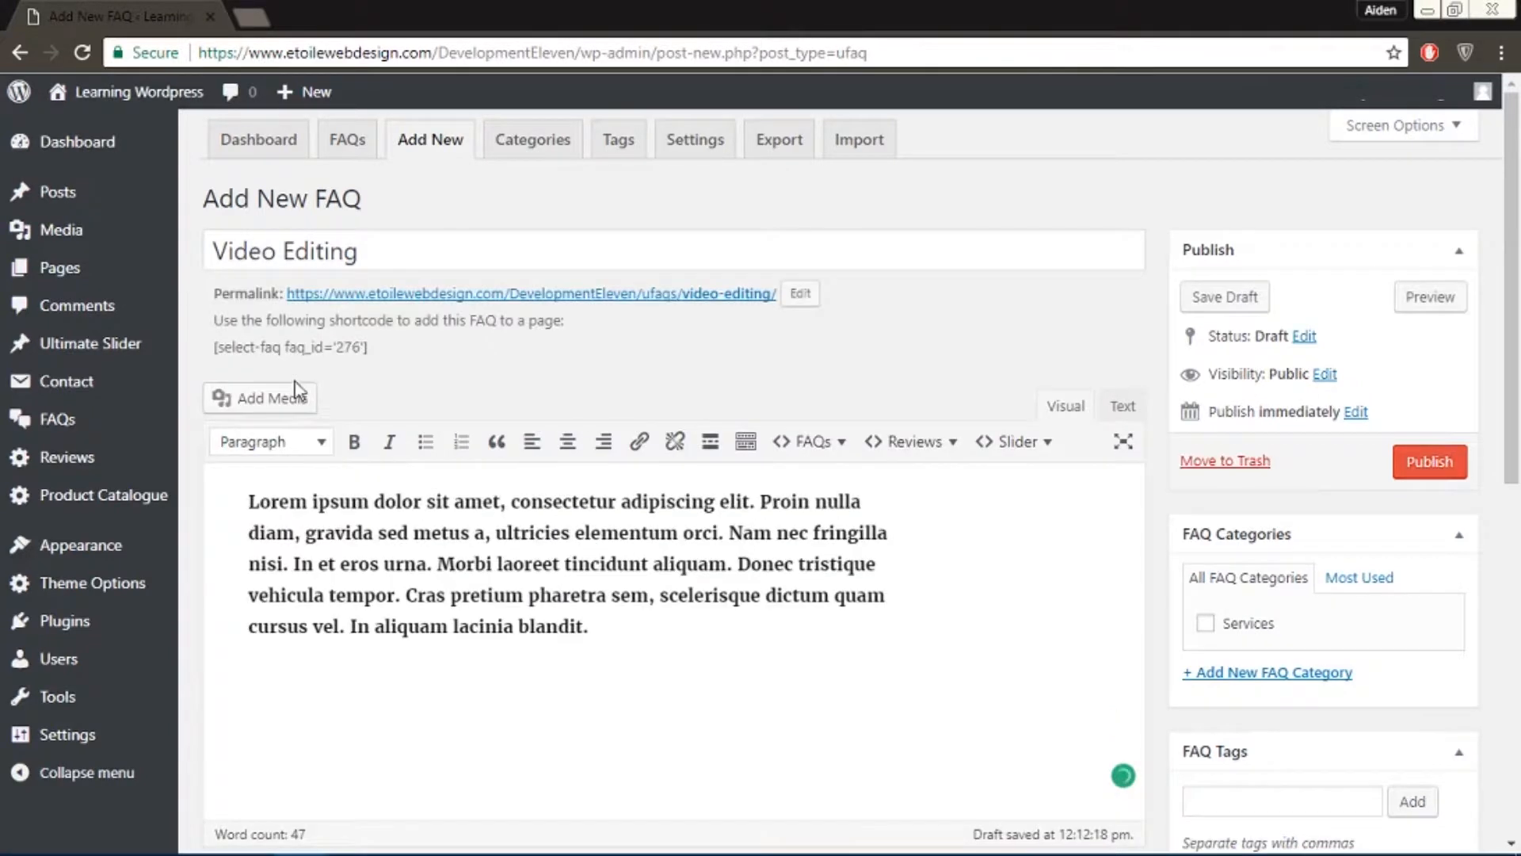
{"action": "left_click", "coordinate": [259, 397]}
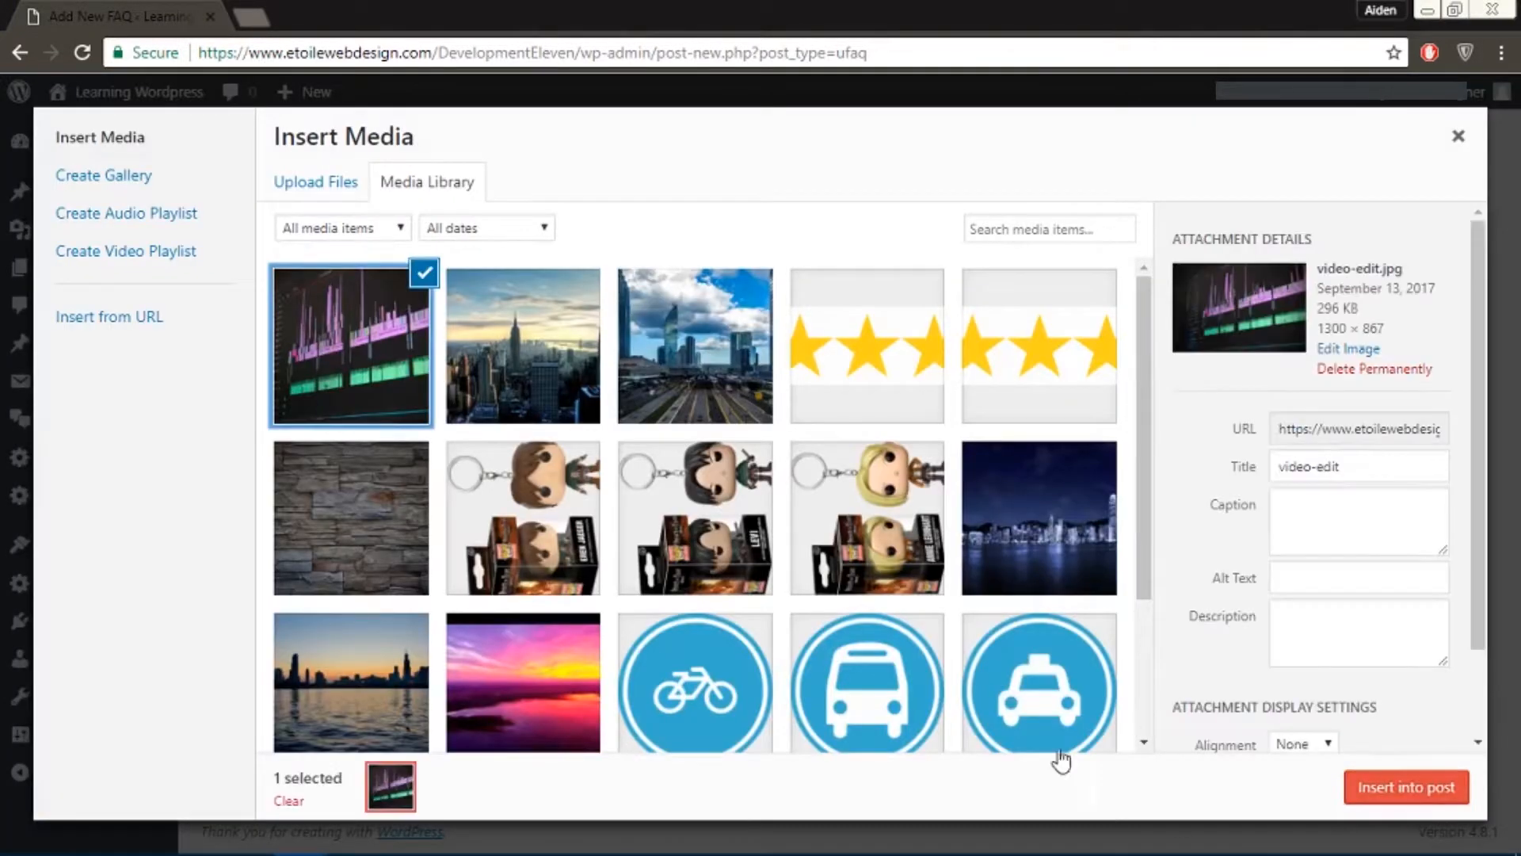
{"action": "left_click", "coordinate": [1413, 786]}
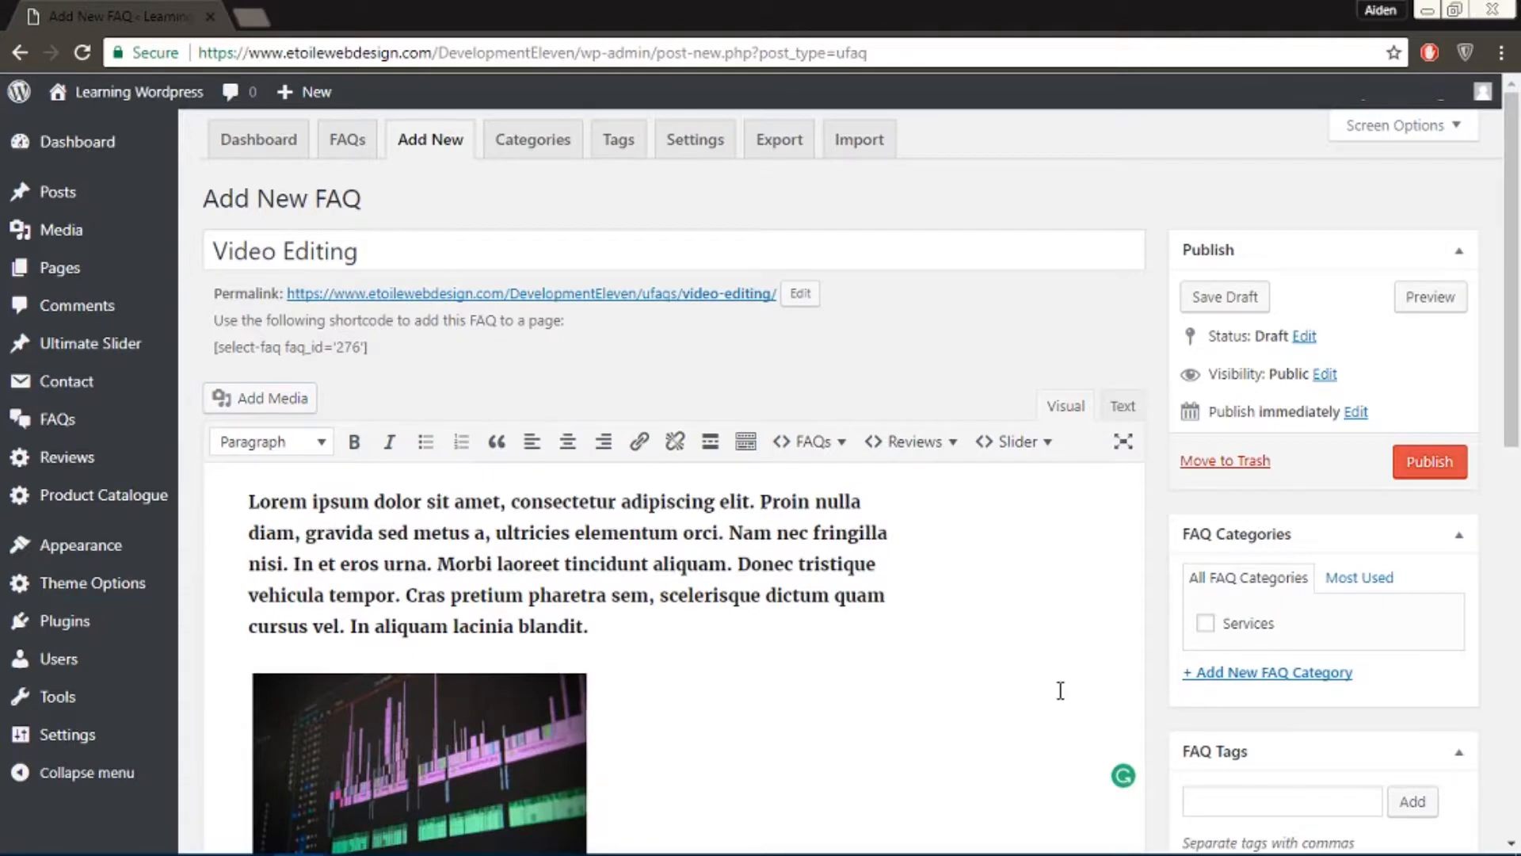
{"action": "mouse_move", "coordinate": [1029, 682]}
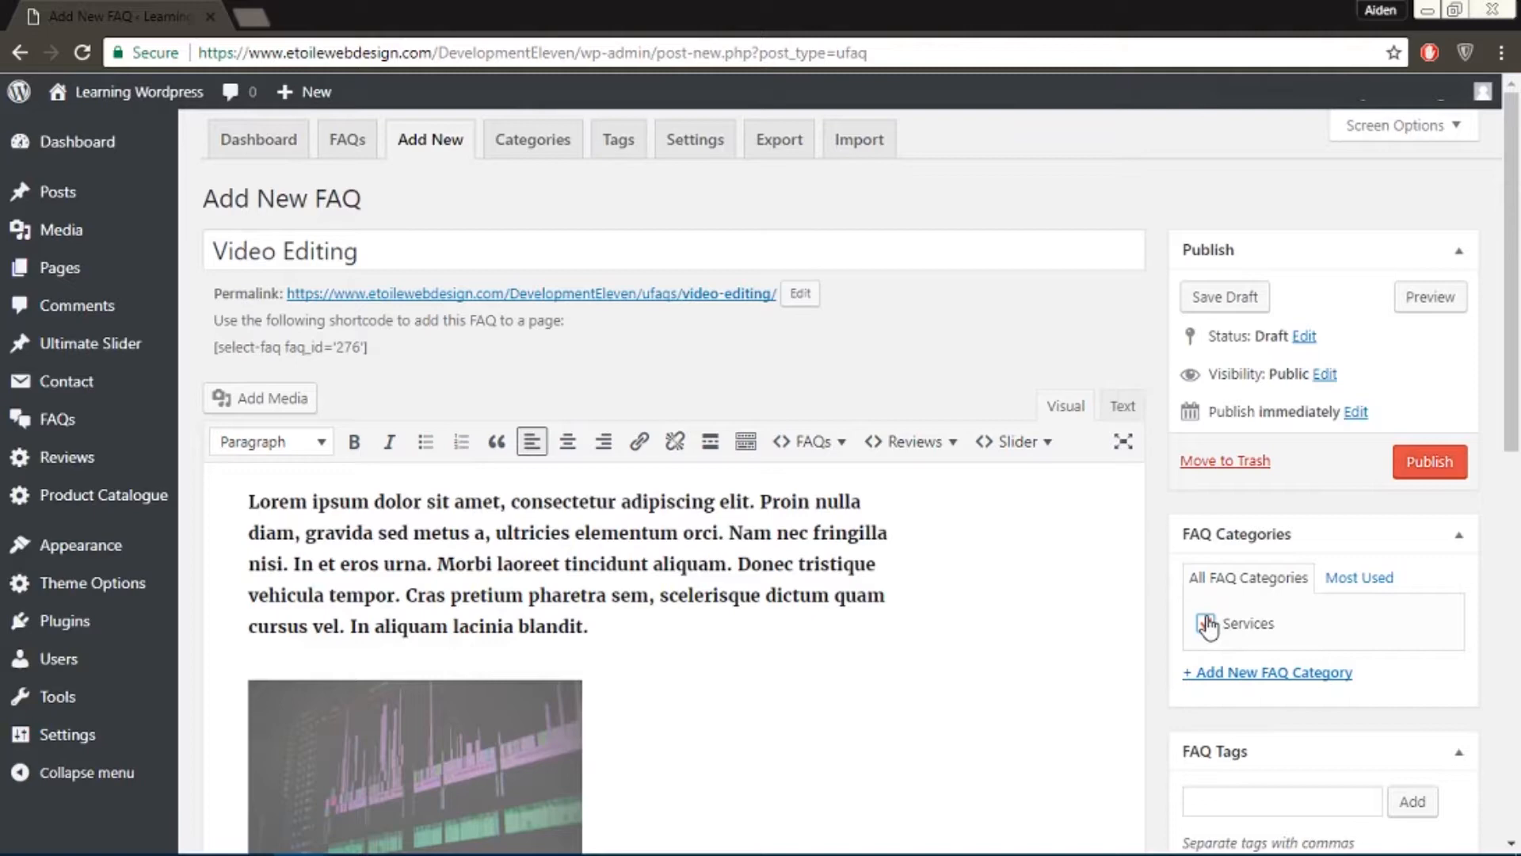
Step: Assign the Video Editing FAQ to the Services category for publishing
{"action": "left_click", "coordinate": [1430, 461]}
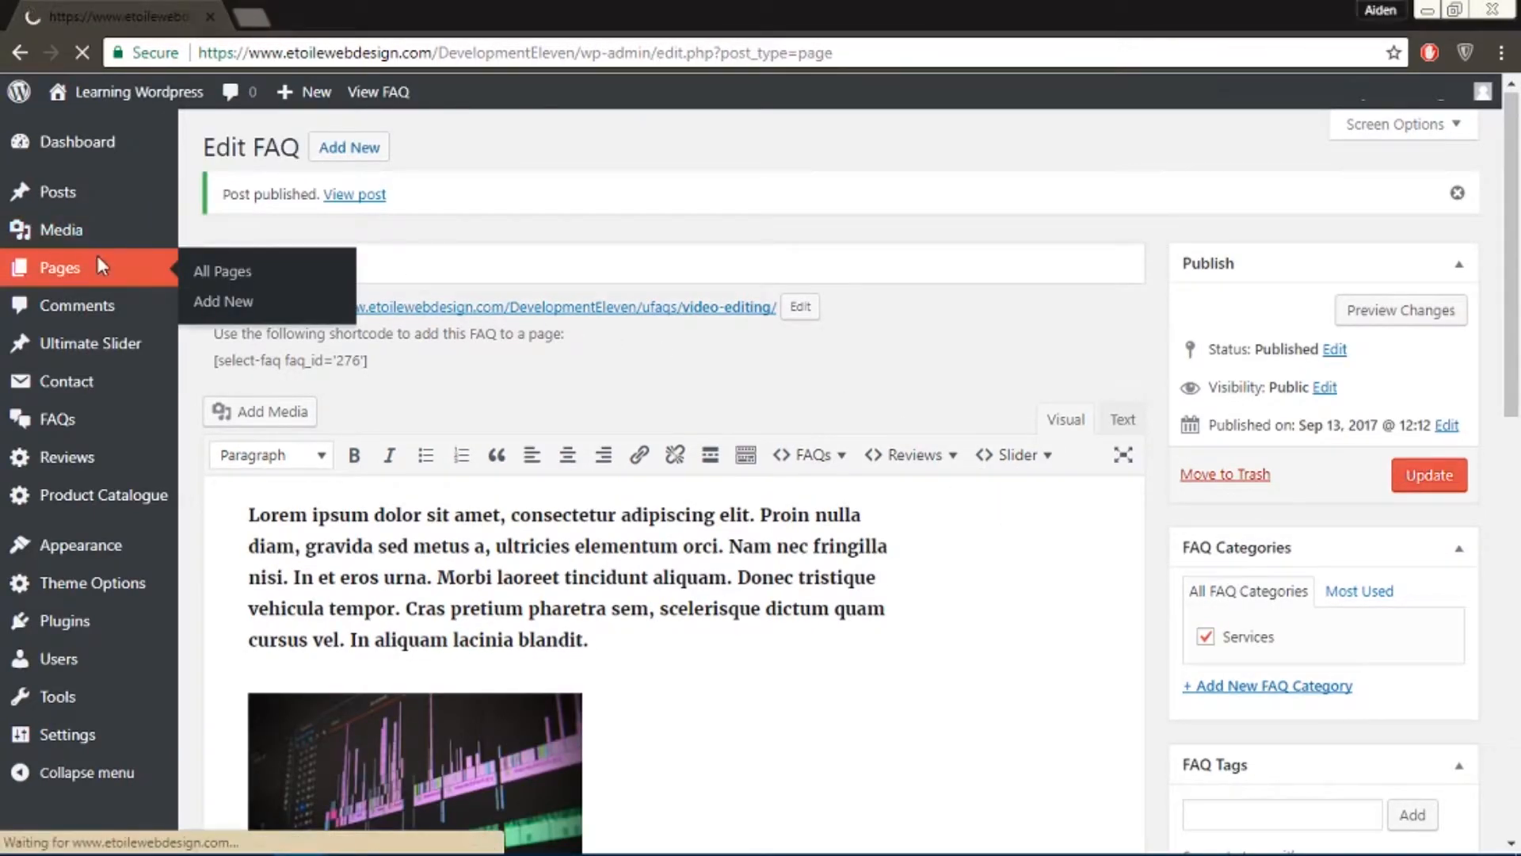
Step: From All Pages, bring up the Our Services page in the editor
{"action": "left_click", "coordinate": [221, 271]}
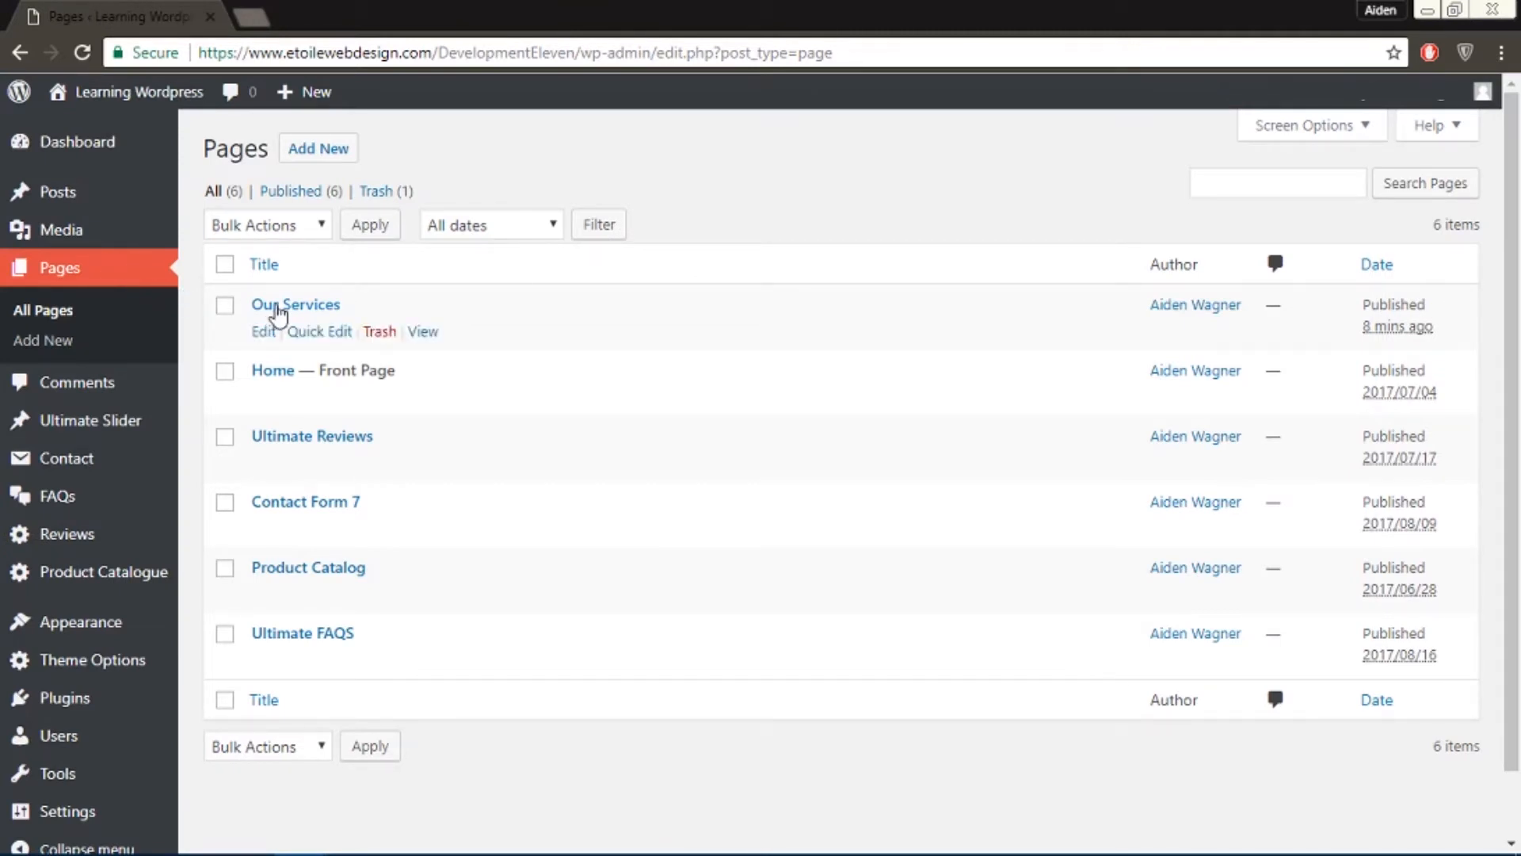
{"action": "left_click", "coordinate": [295, 305]}
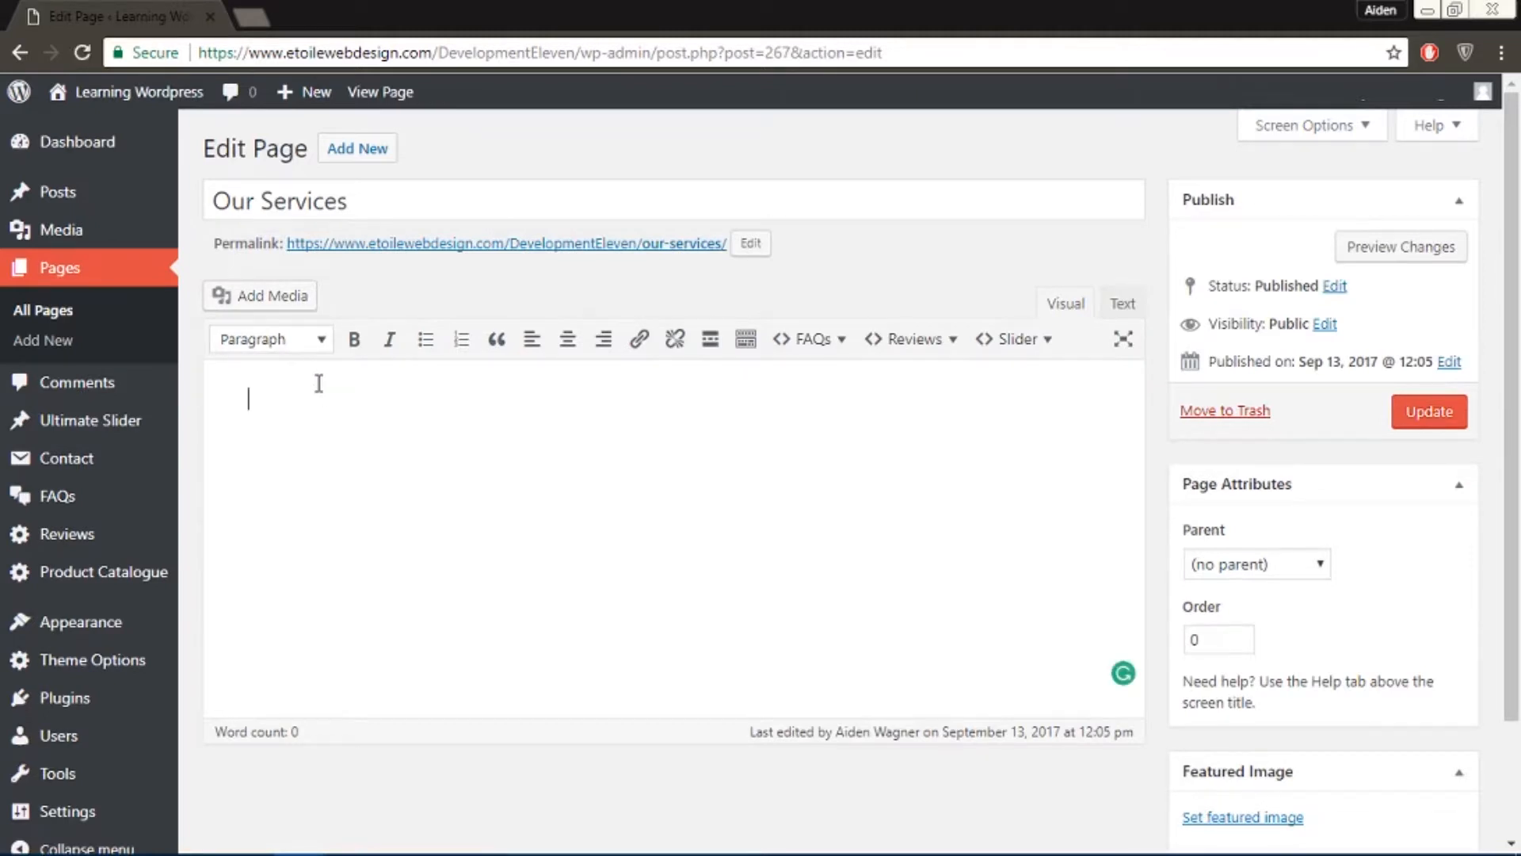
Step: Add [ultimate-faqs include_category='services'] to the Our Services page content and update it
{"action": "type", "text": "[ultimate-faqs include_category='services']"}
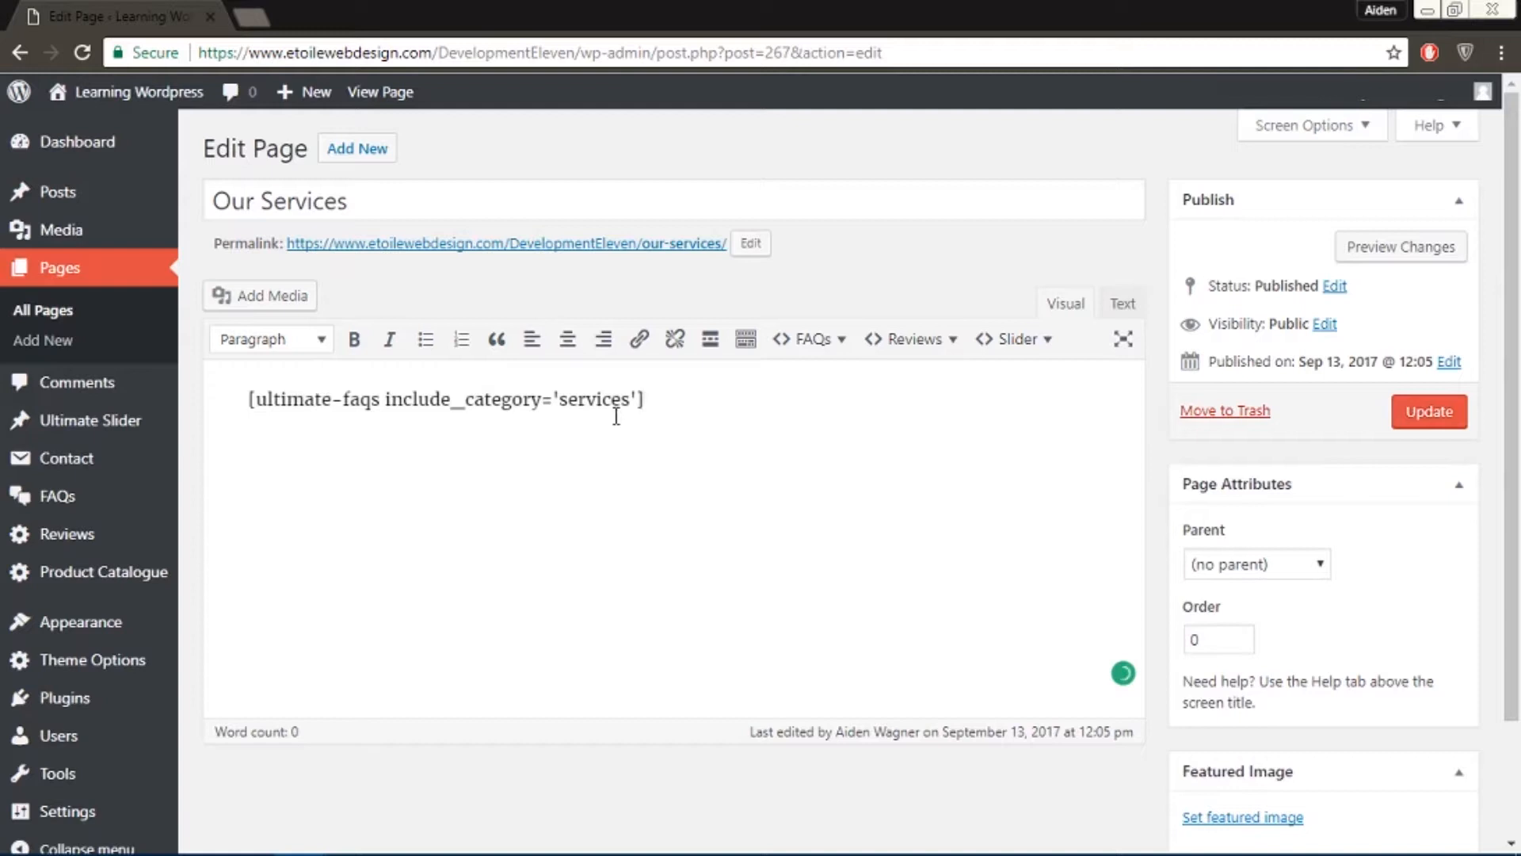
{"action": "mouse_move", "coordinate": [1430, 411]}
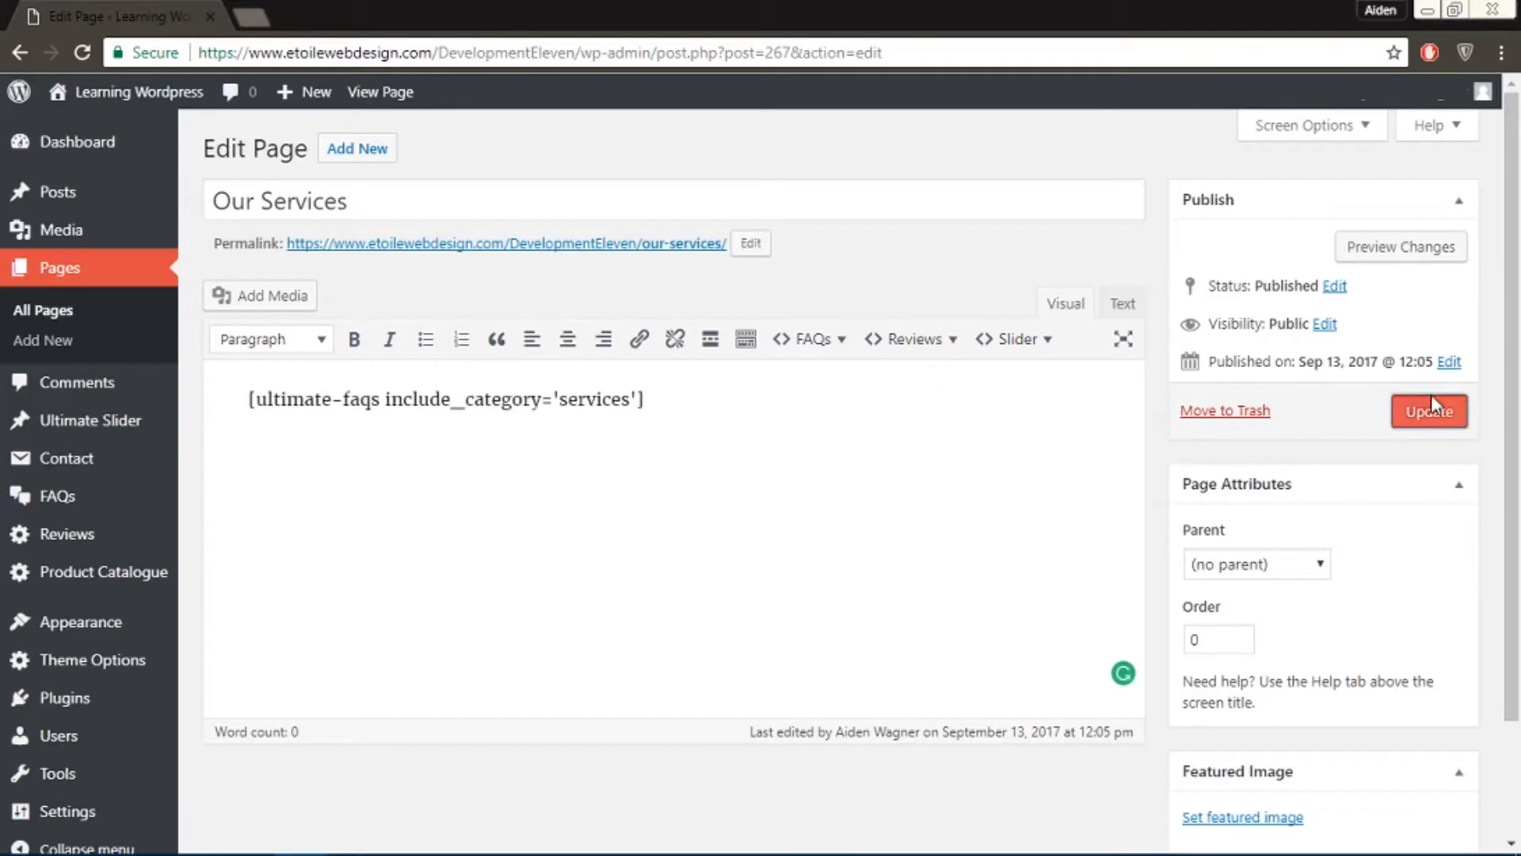
{"action": "mouse_move", "coordinate": [1433, 417]}
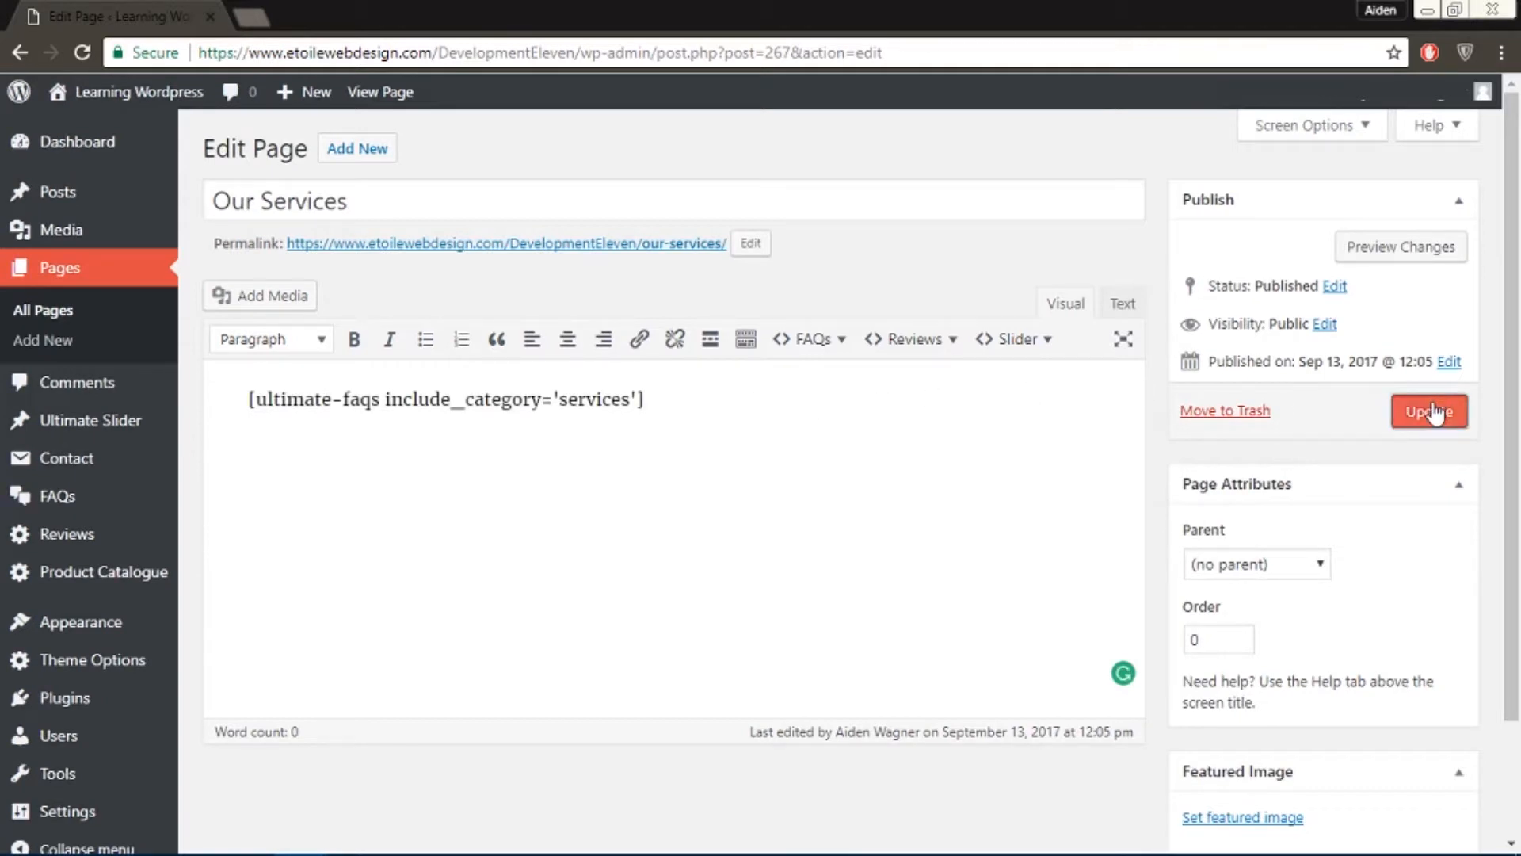
{"action": "left_click", "coordinate": [1430, 411]}
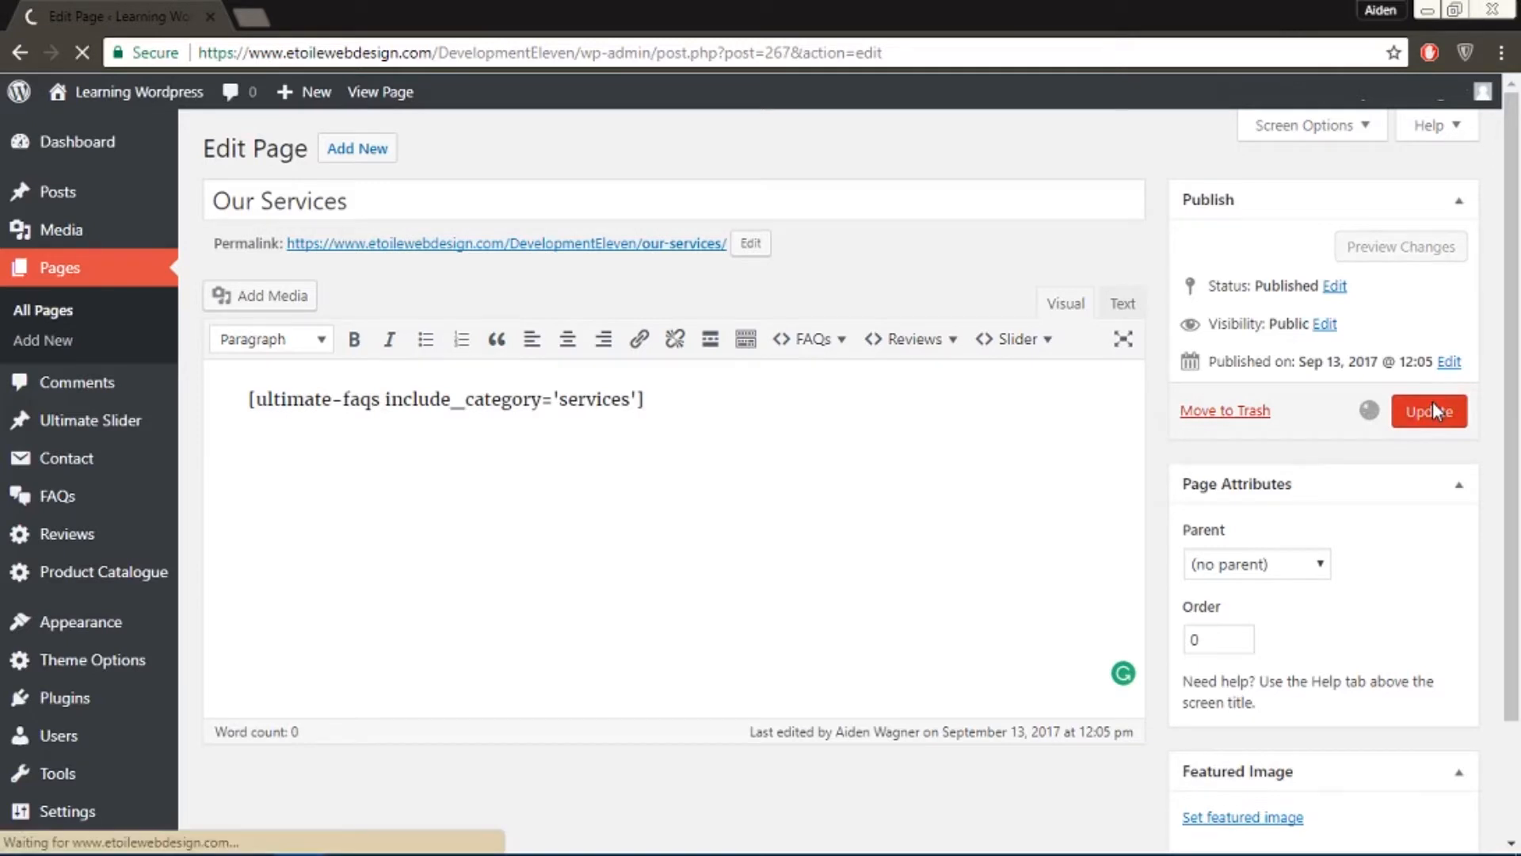
{"action": "left_click", "coordinate": [1429, 410]}
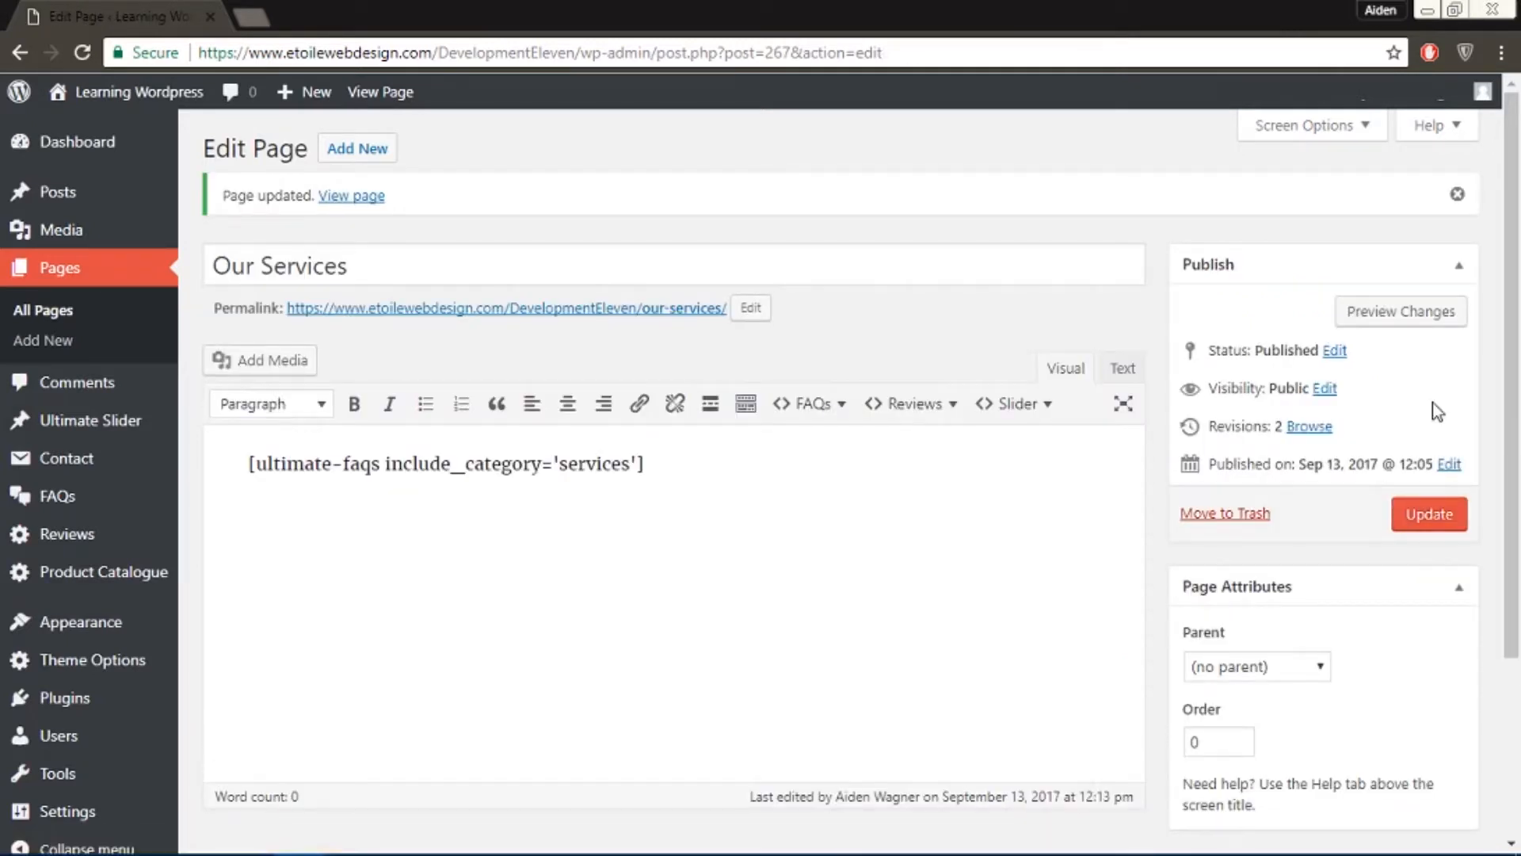
{"action": "mouse_move", "coordinate": [125, 117]}
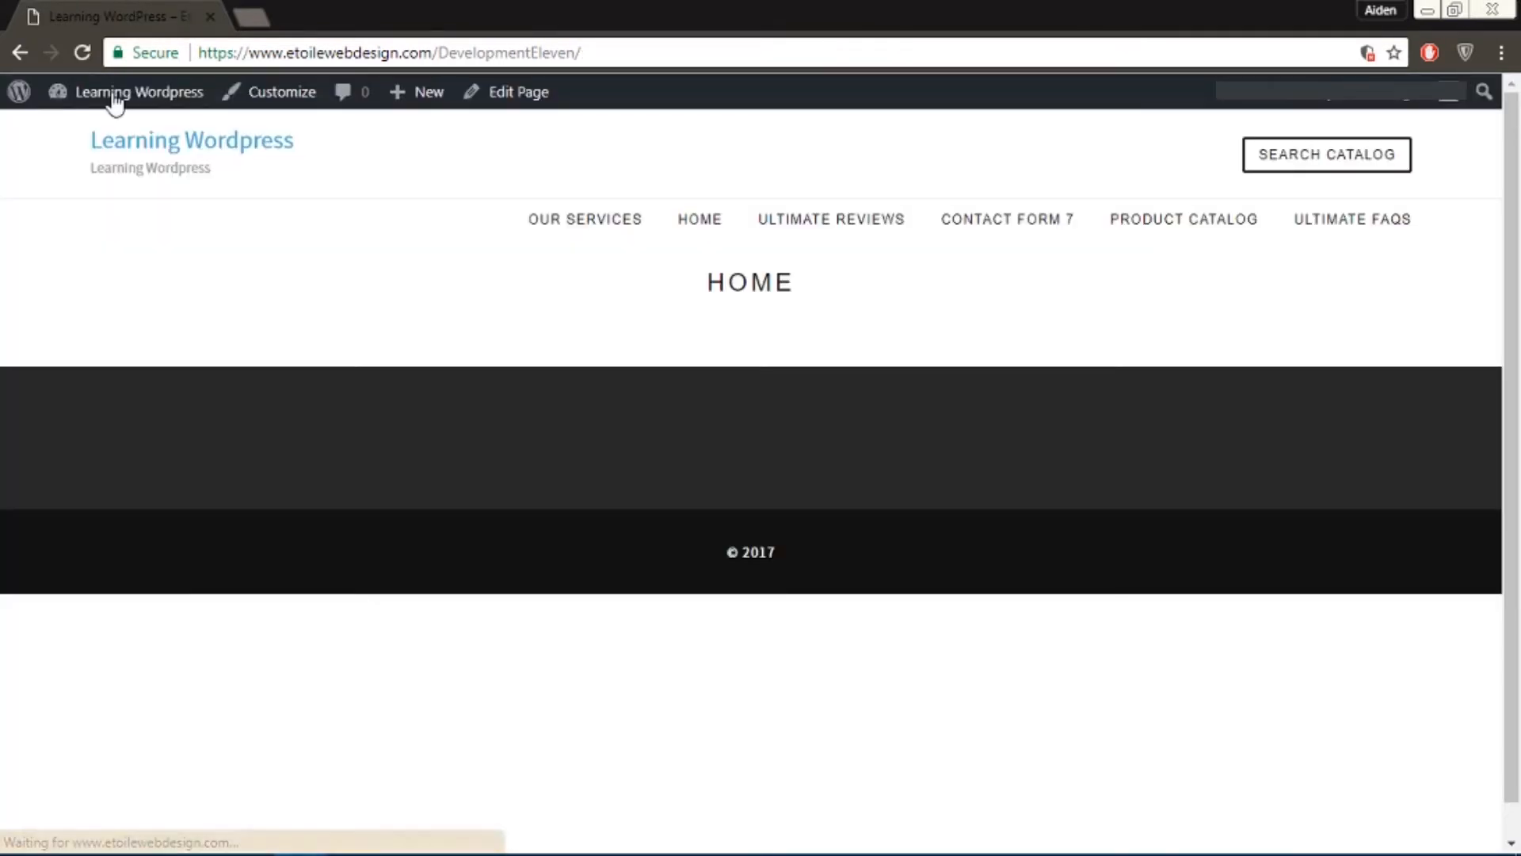
Step: On the live site, go to Our Services and expand the Video Editing FAQ to show its text and image
{"action": "left_click", "coordinate": [585, 219]}
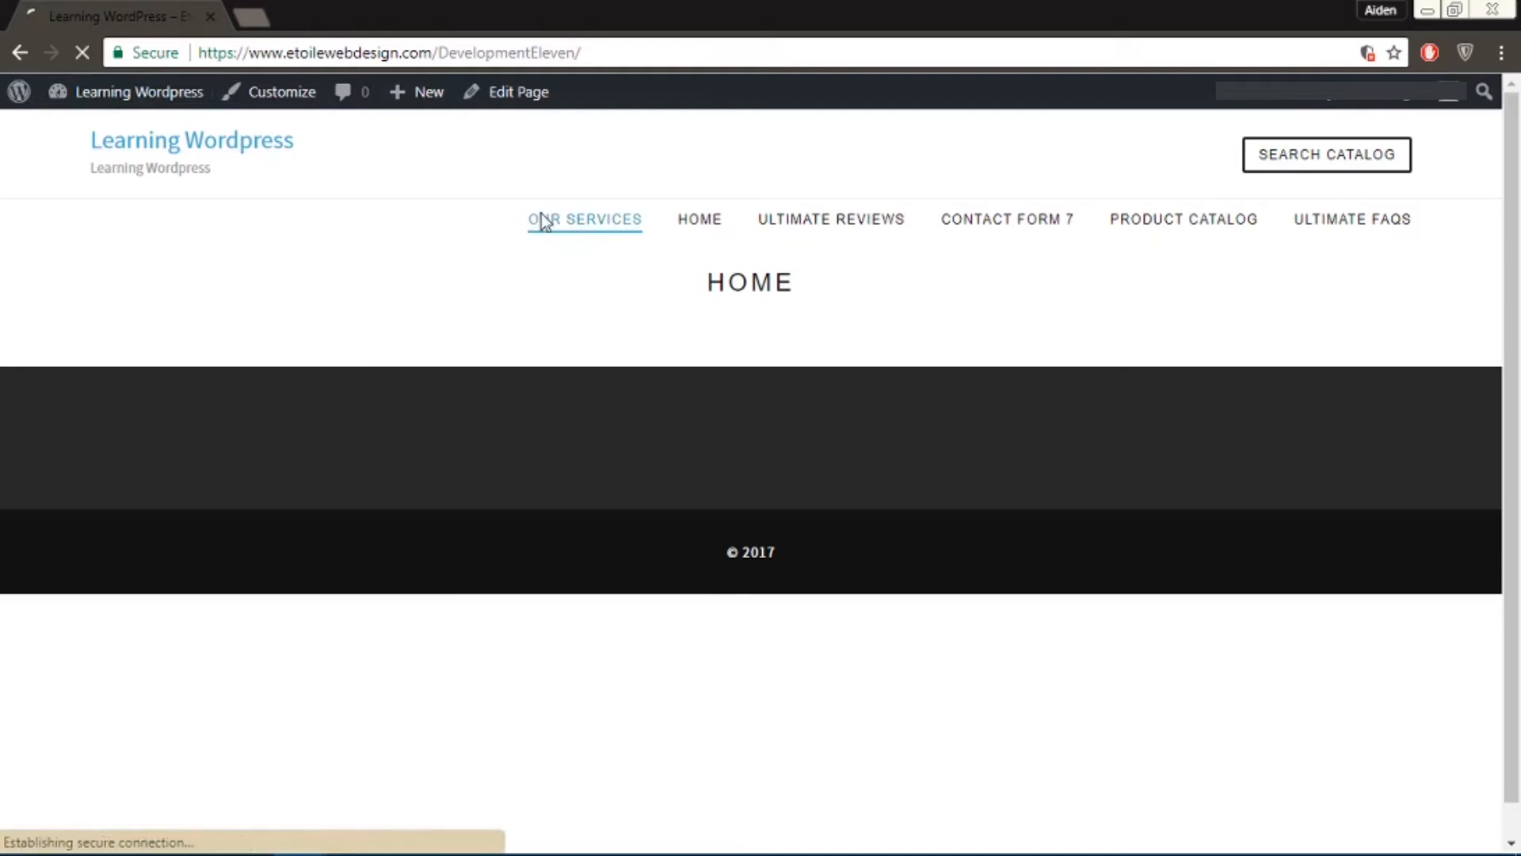
{"action": "left_click", "coordinate": [584, 220]}
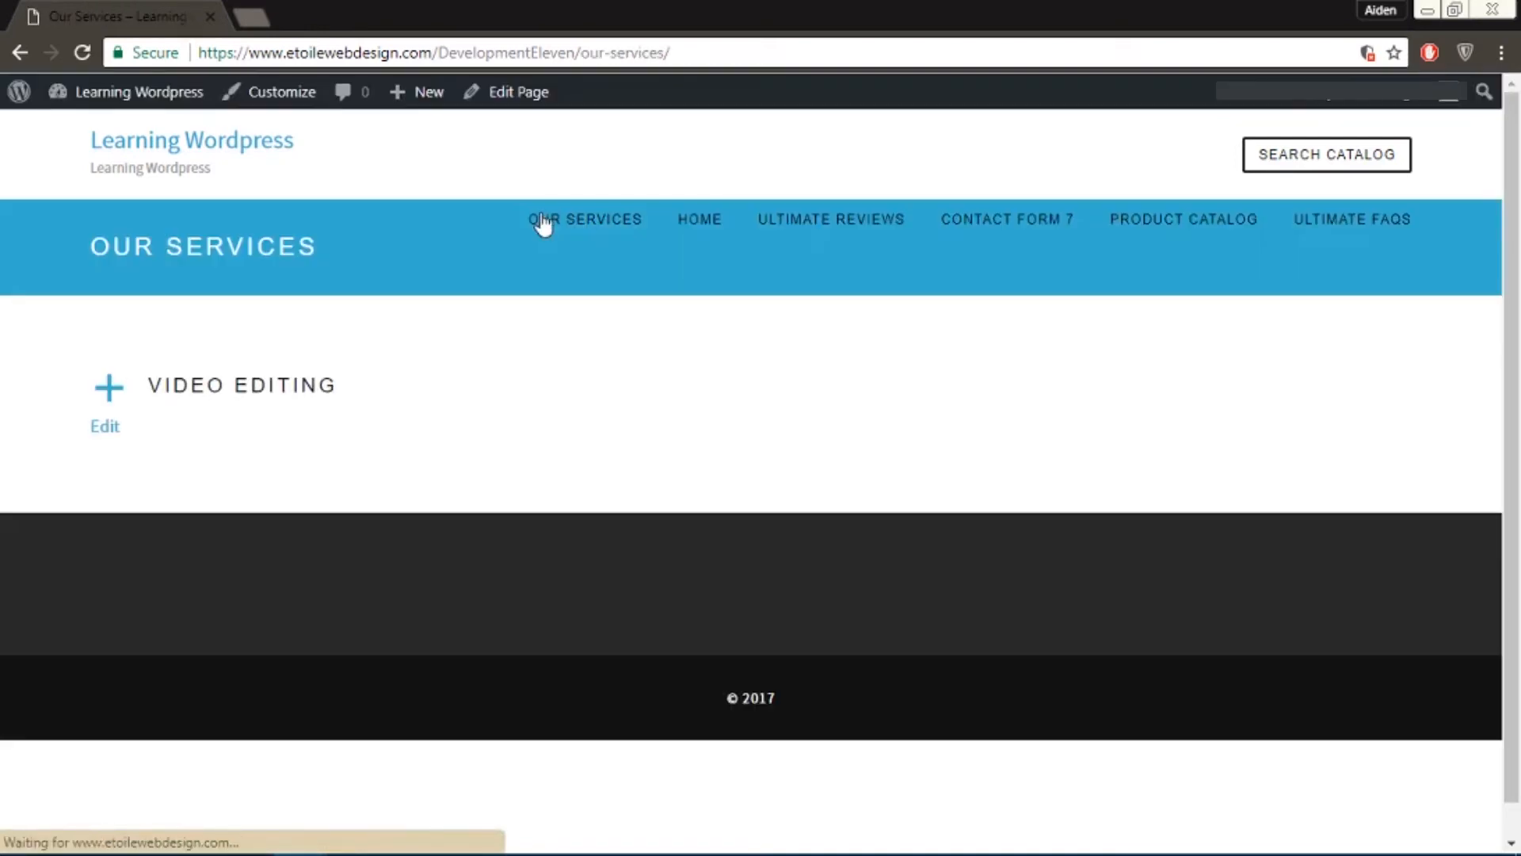
{"action": "mouse_move", "coordinate": [292, 380]}
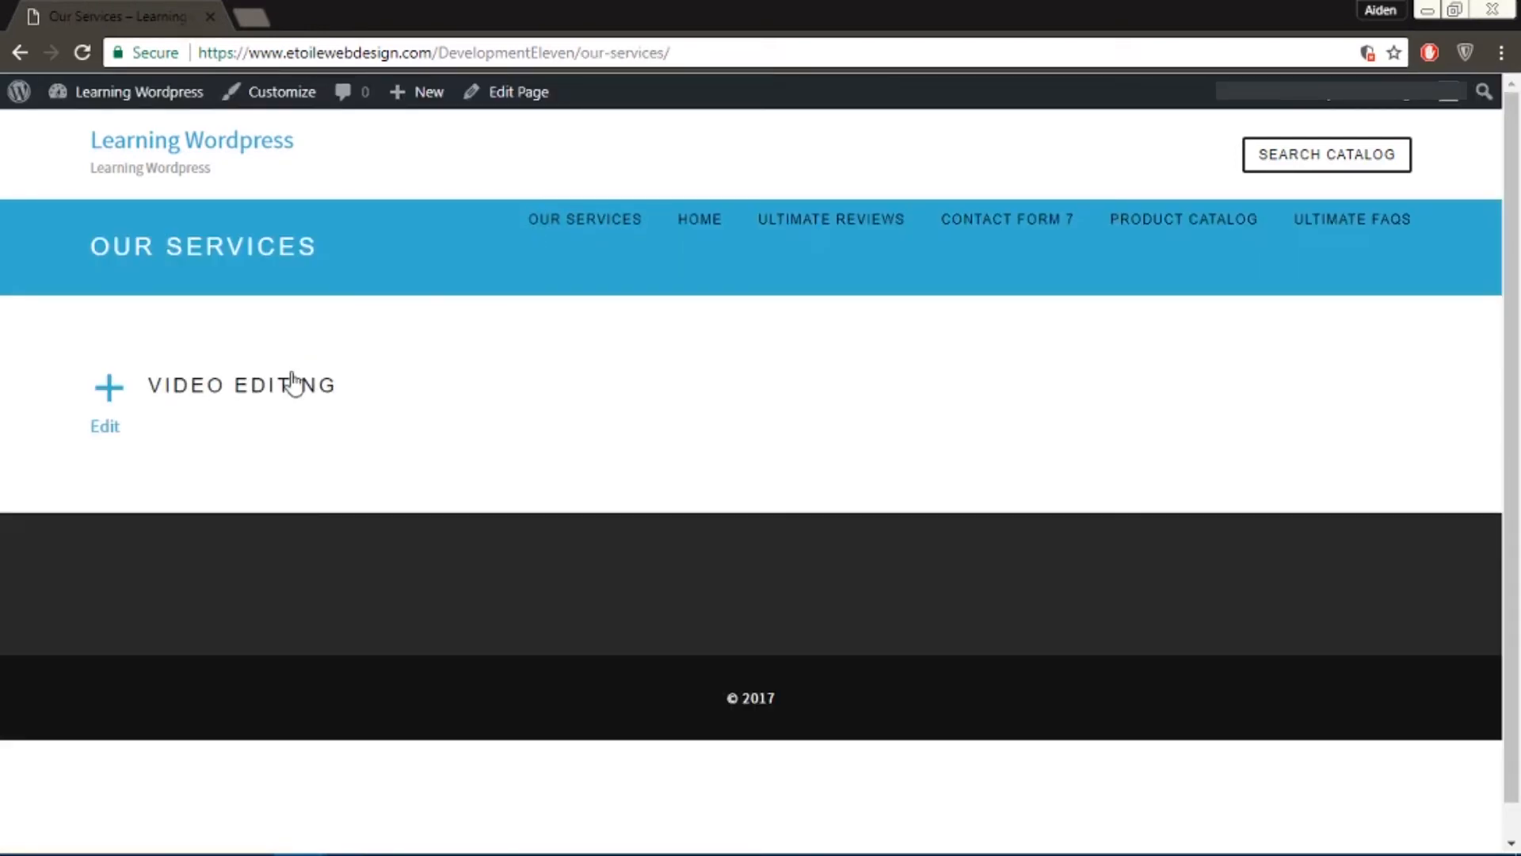
{"action": "left_click", "coordinate": [241, 385]}
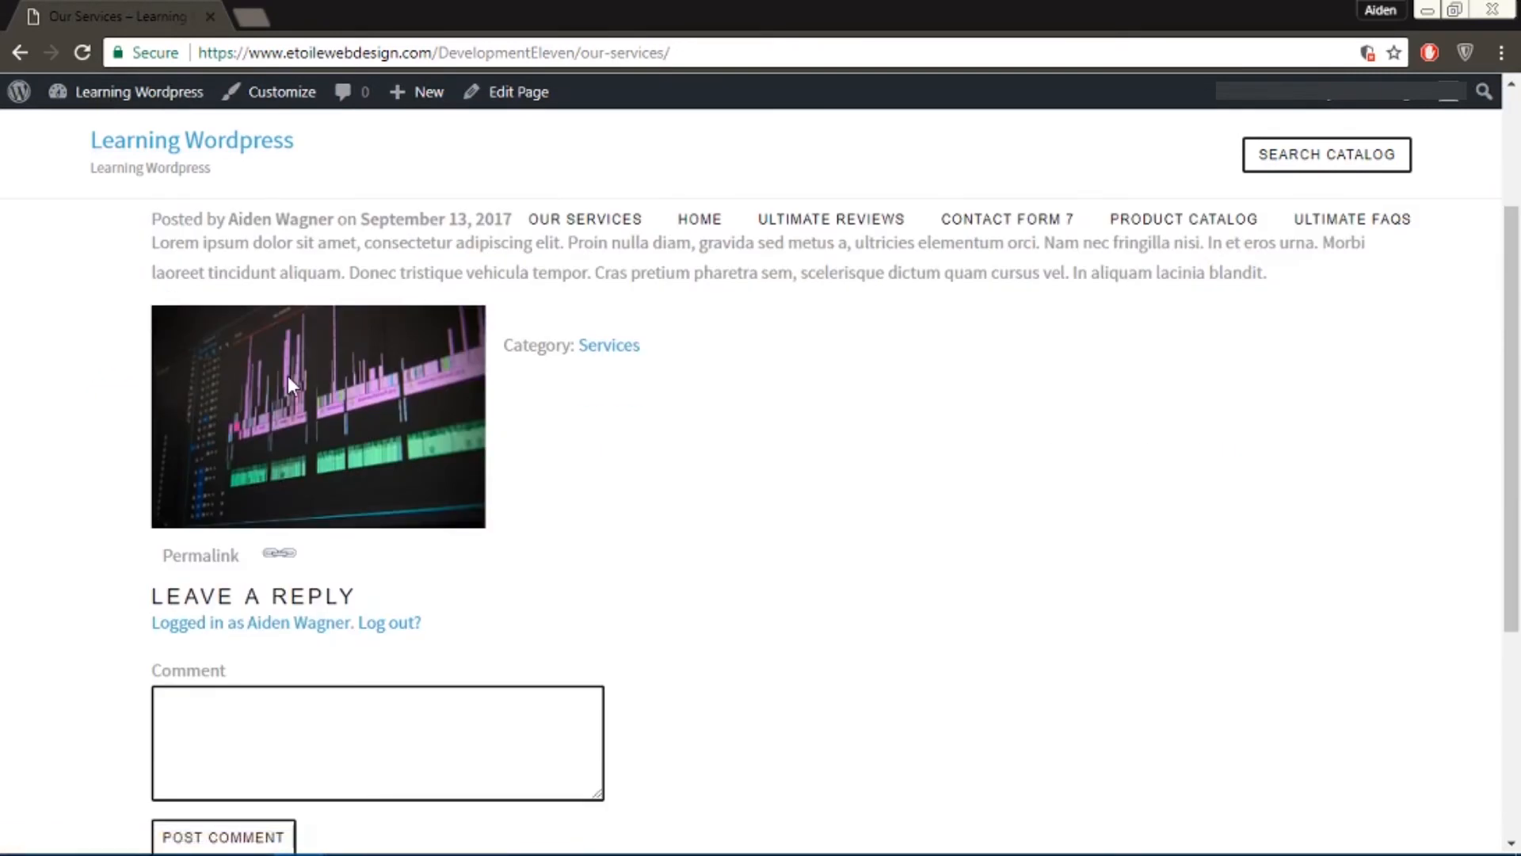